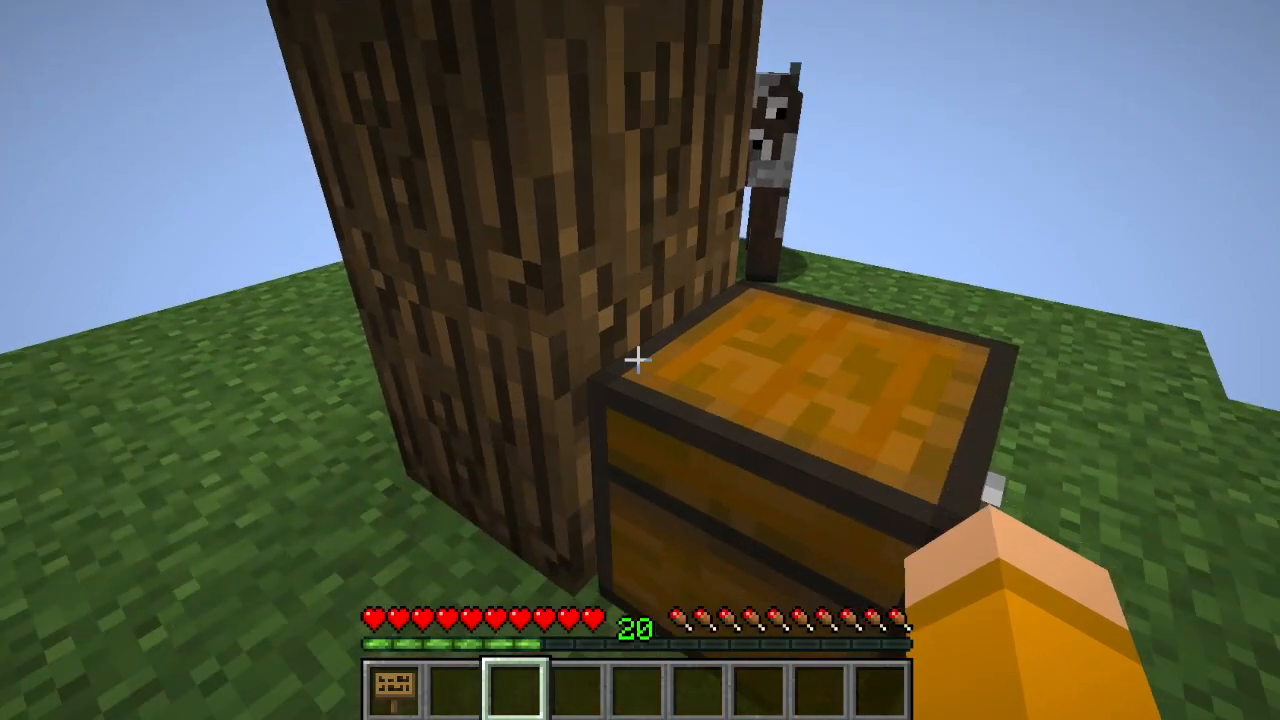
{"action": "mouse_move", "coordinate": [640, 360]}
{"action": "type", "text": "/i"}
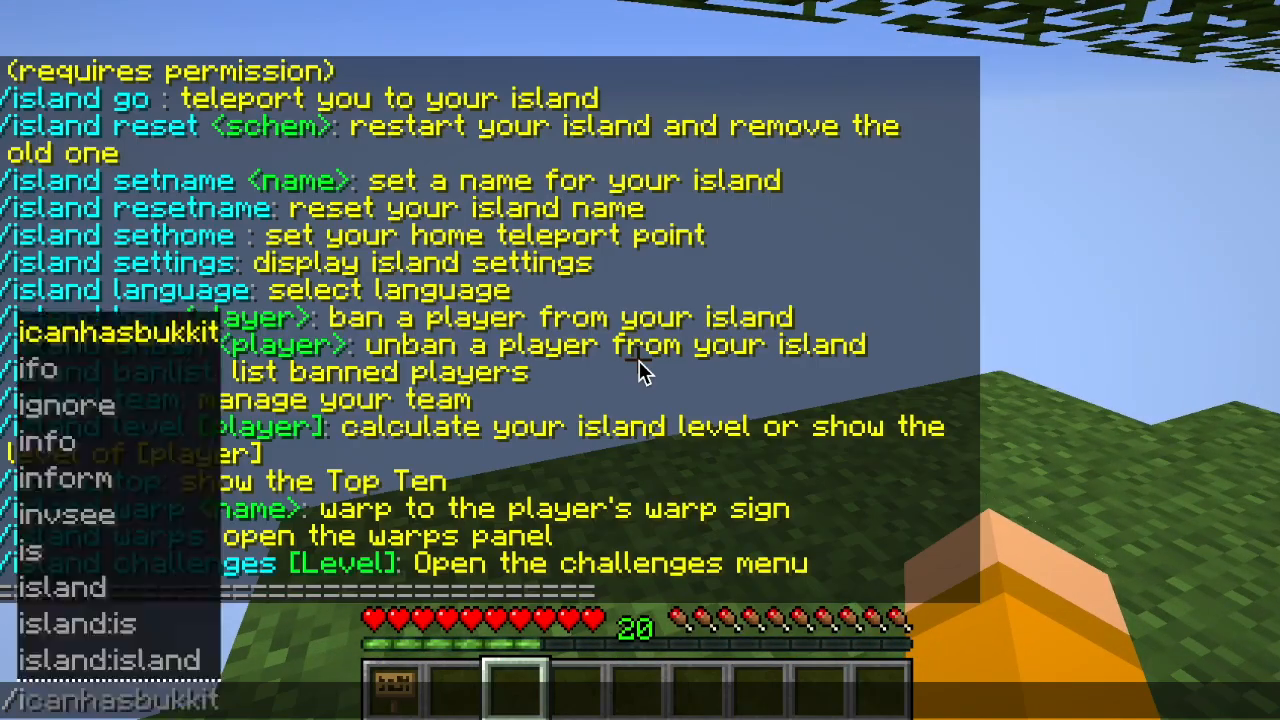
Calculate the island level (3) and review the Top Ten ranking showing tastybento at level 3
{"action": "key", "text": "Escape"}
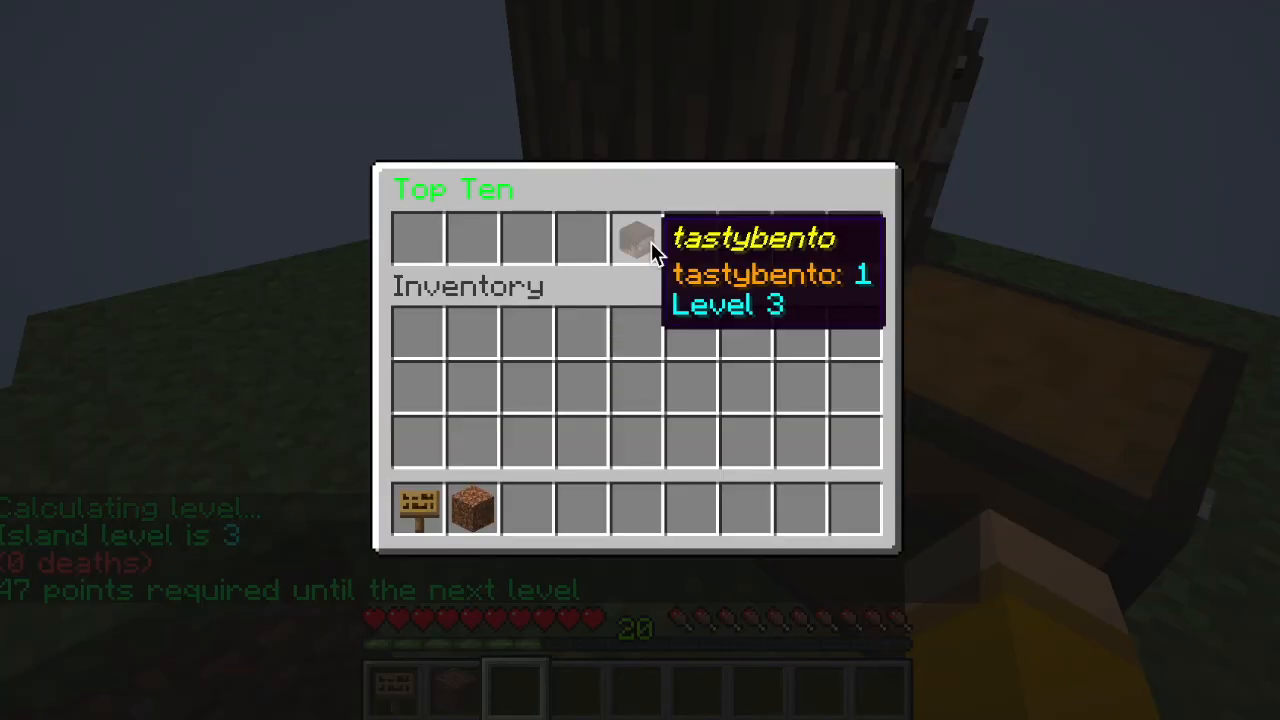
{"action": "key", "text": "Escape"}
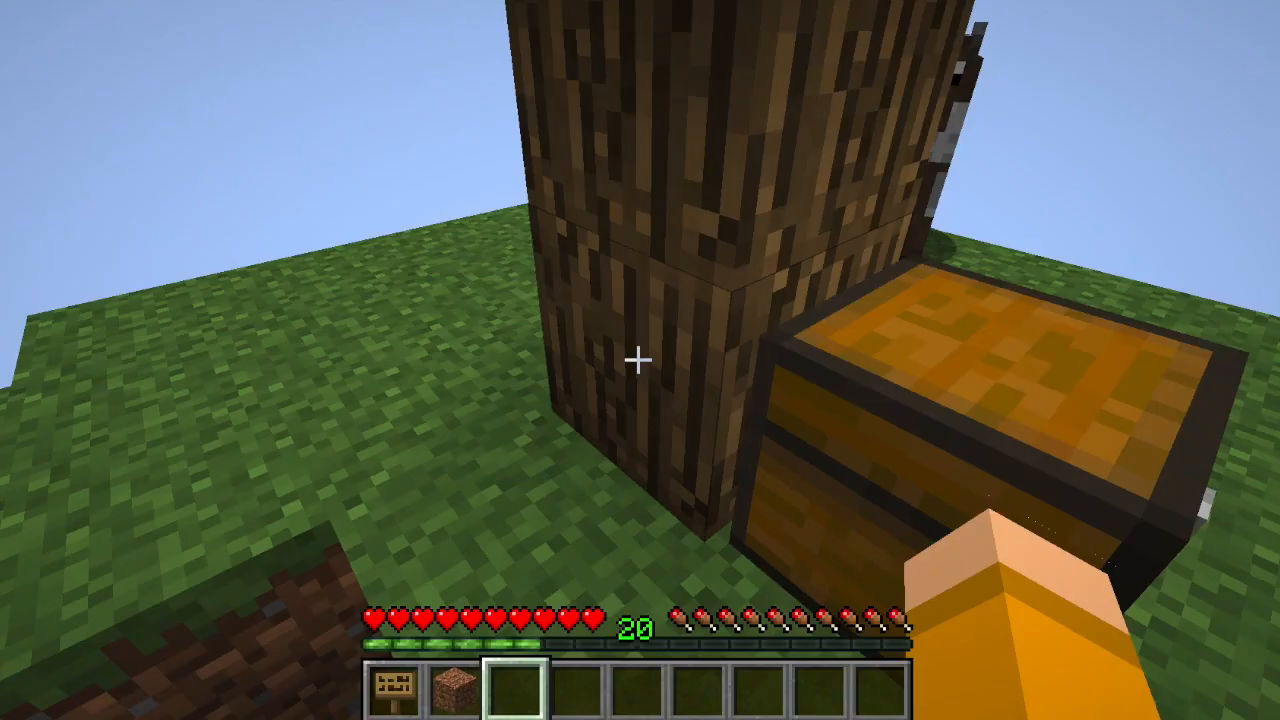
{"action": "mouse_move", "coordinate": [640, 360]}
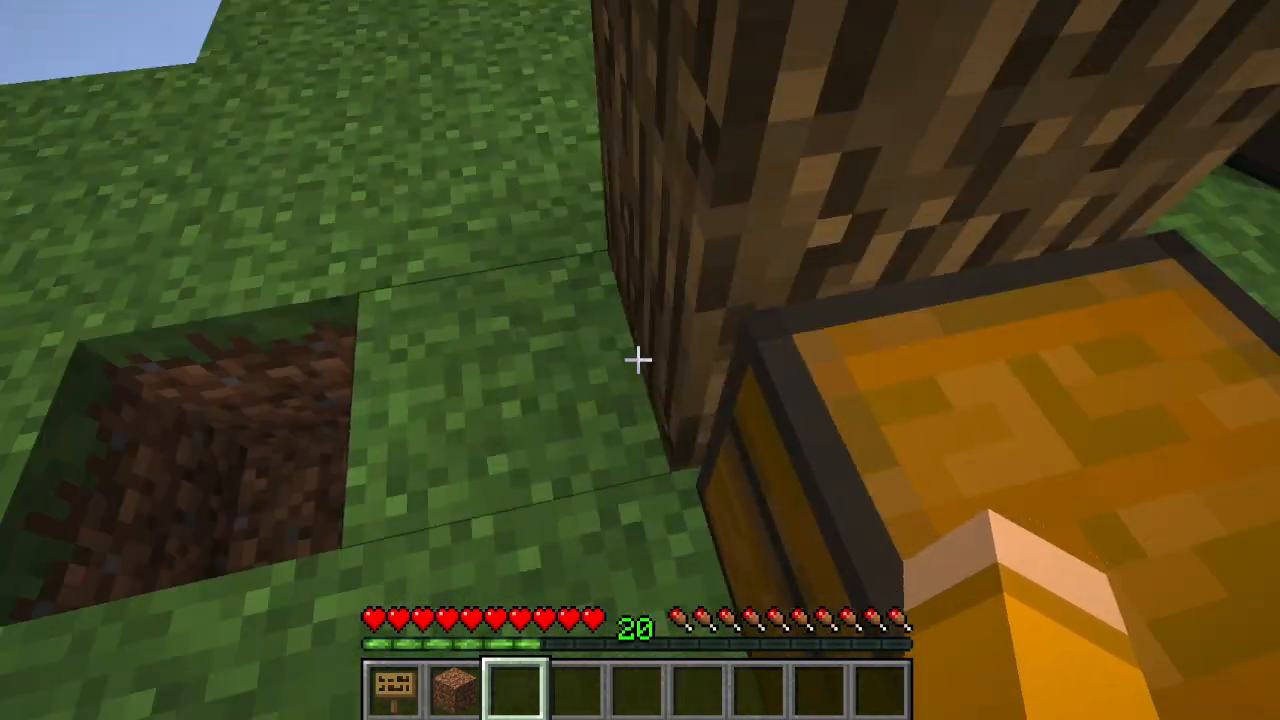
{"action": "mouse_move", "coordinate": [640, 360]}
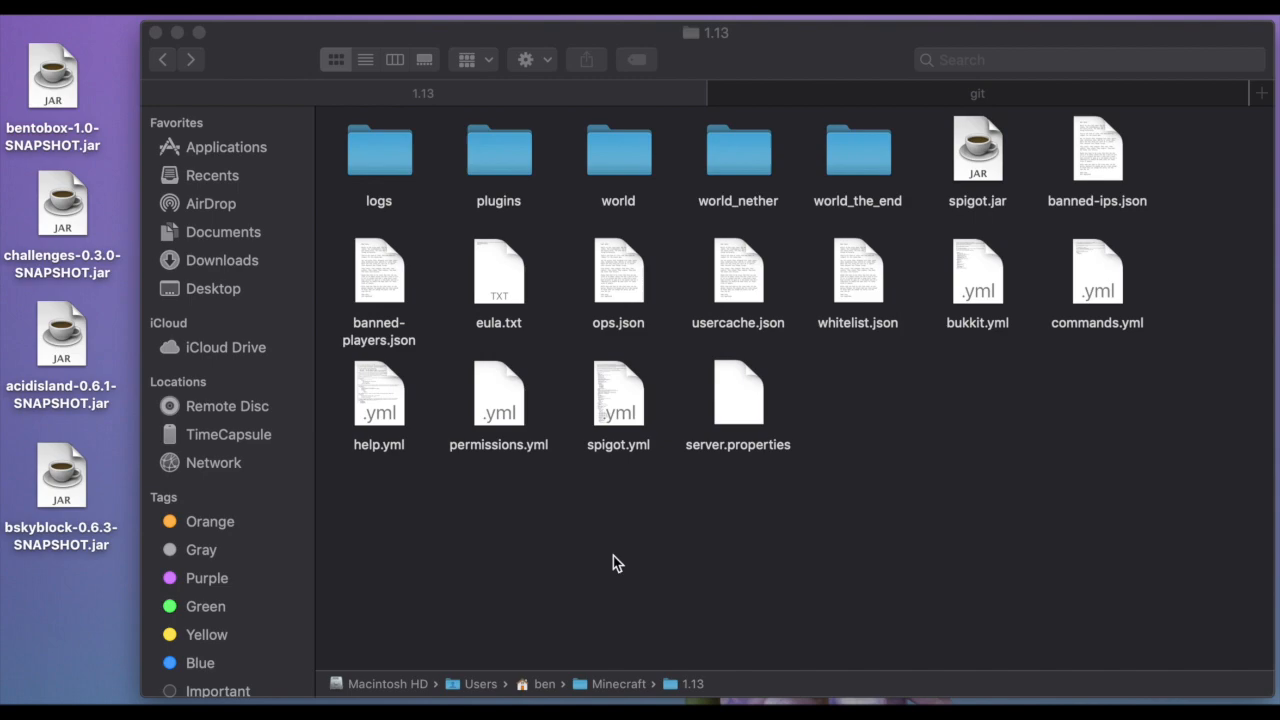
{"action": "mouse_move", "coordinate": [846, 490]}
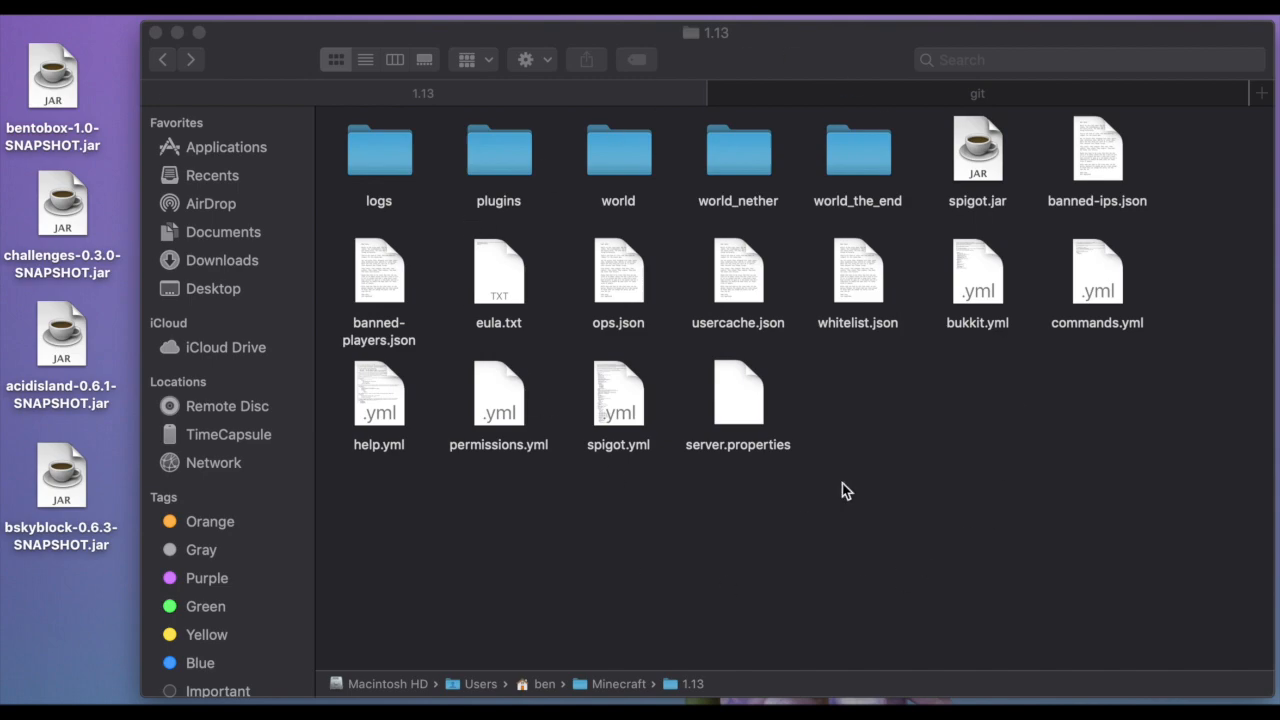
{"action": "mouse_move", "coordinate": [648, 588]}
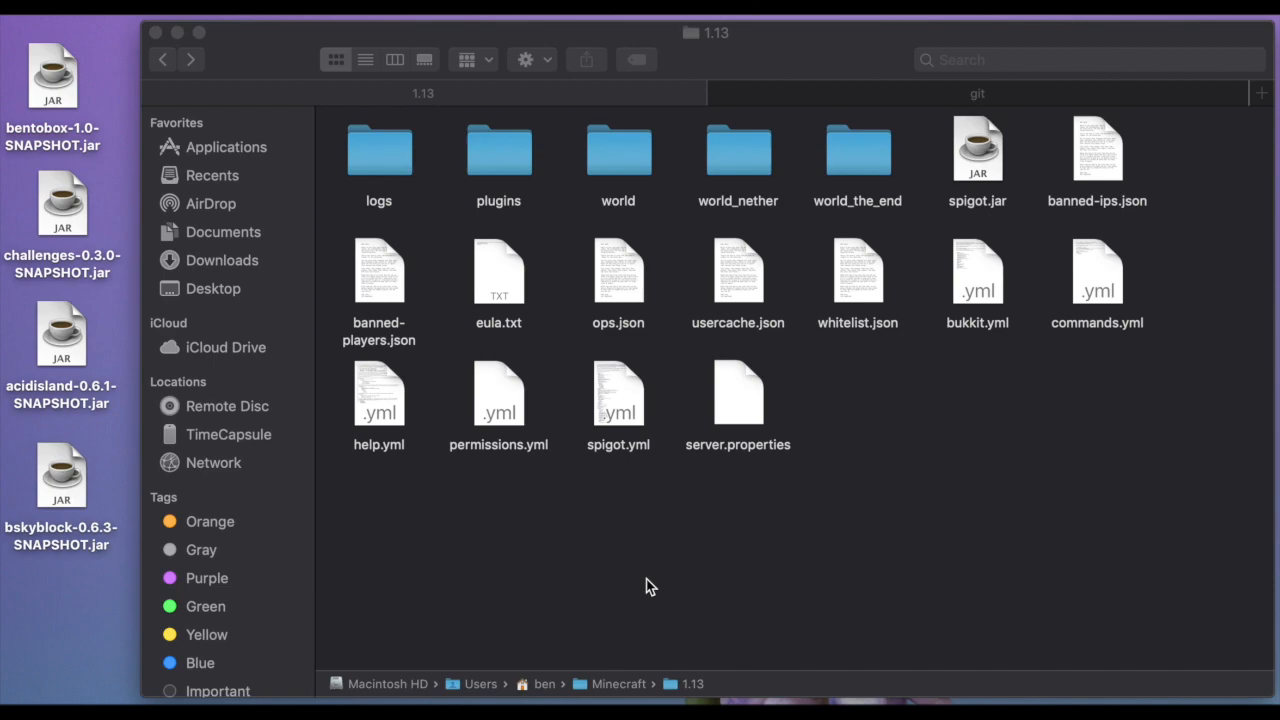
{"action": "mouse_move", "coordinate": [664, 532]}
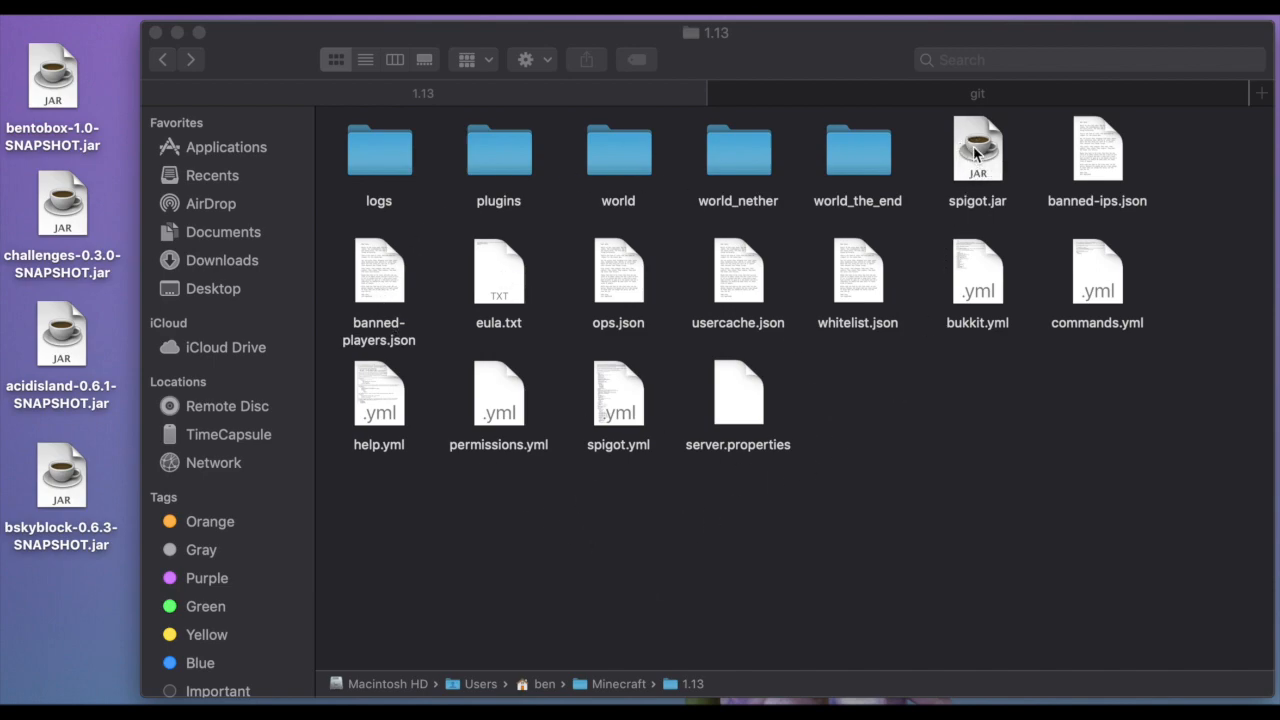
{"action": "mouse_move", "coordinate": [500, 160]}
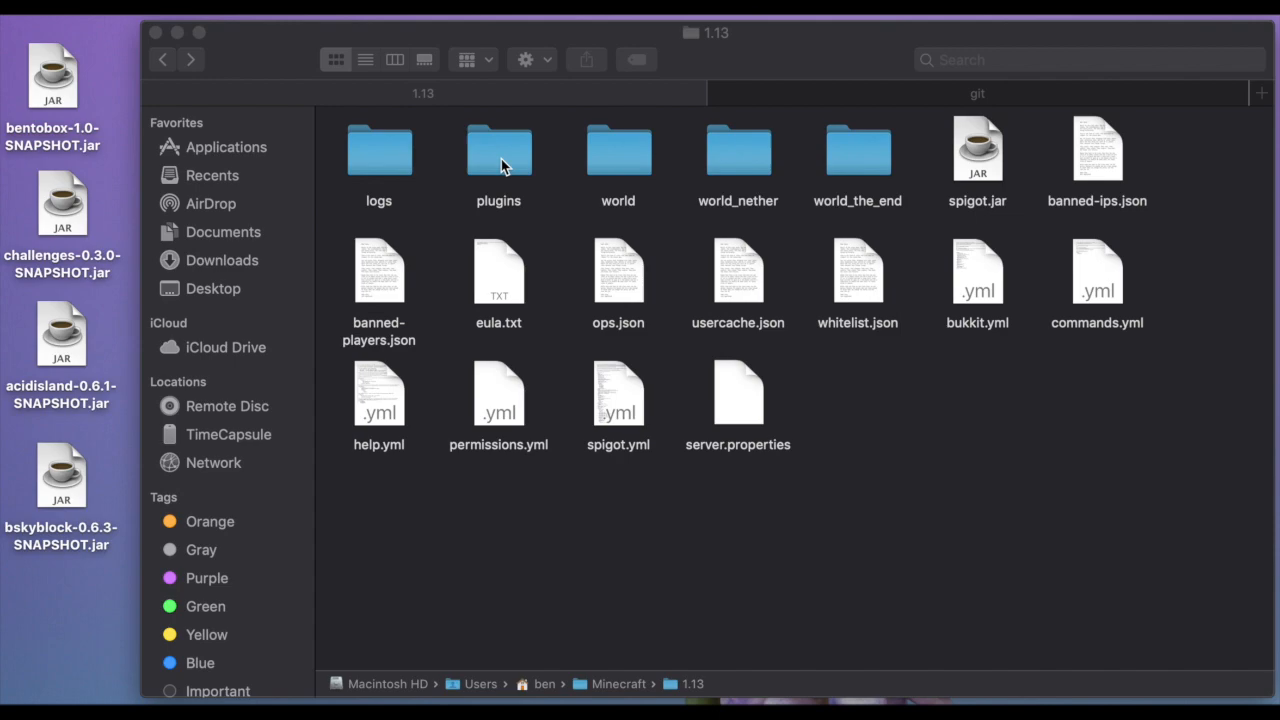
Browse into the 1.13 server's plugins folder containing bStats, Essentials and the EssentialsX jar
{"action": "double_click", "coordinate": [498, 150]}
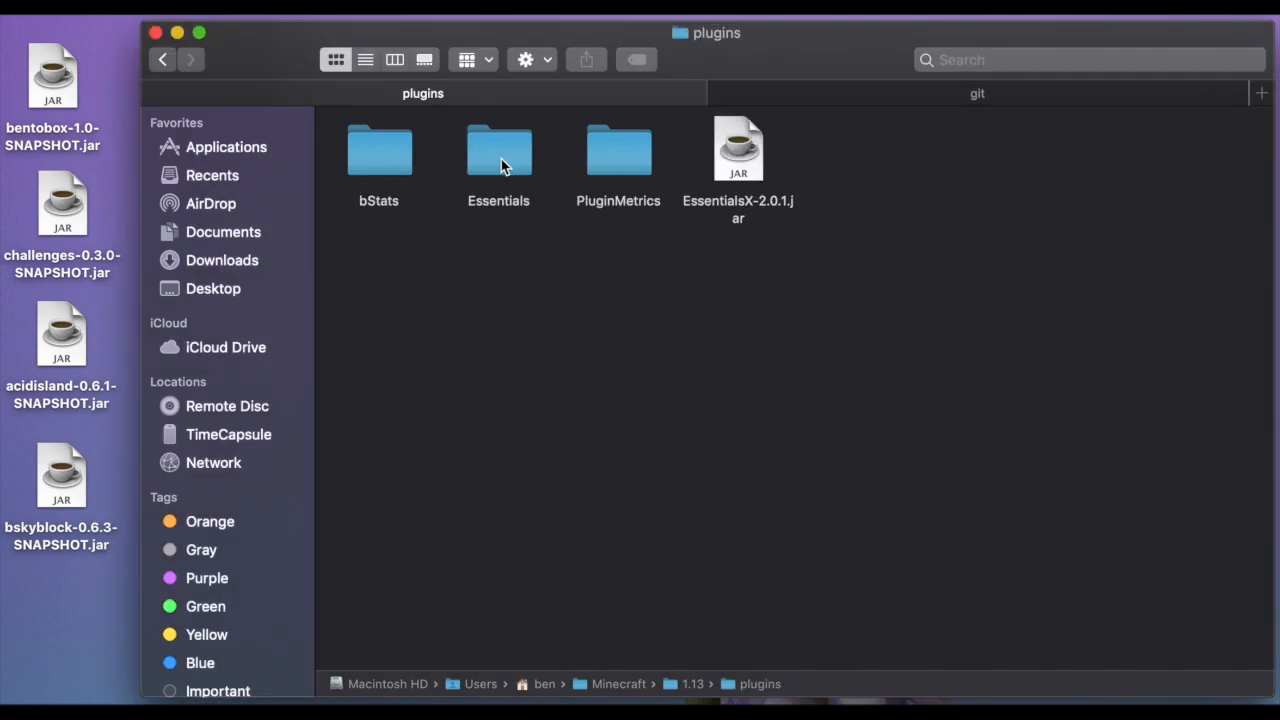
{"action": "mouse_move", "coordinate": [576, 184]}
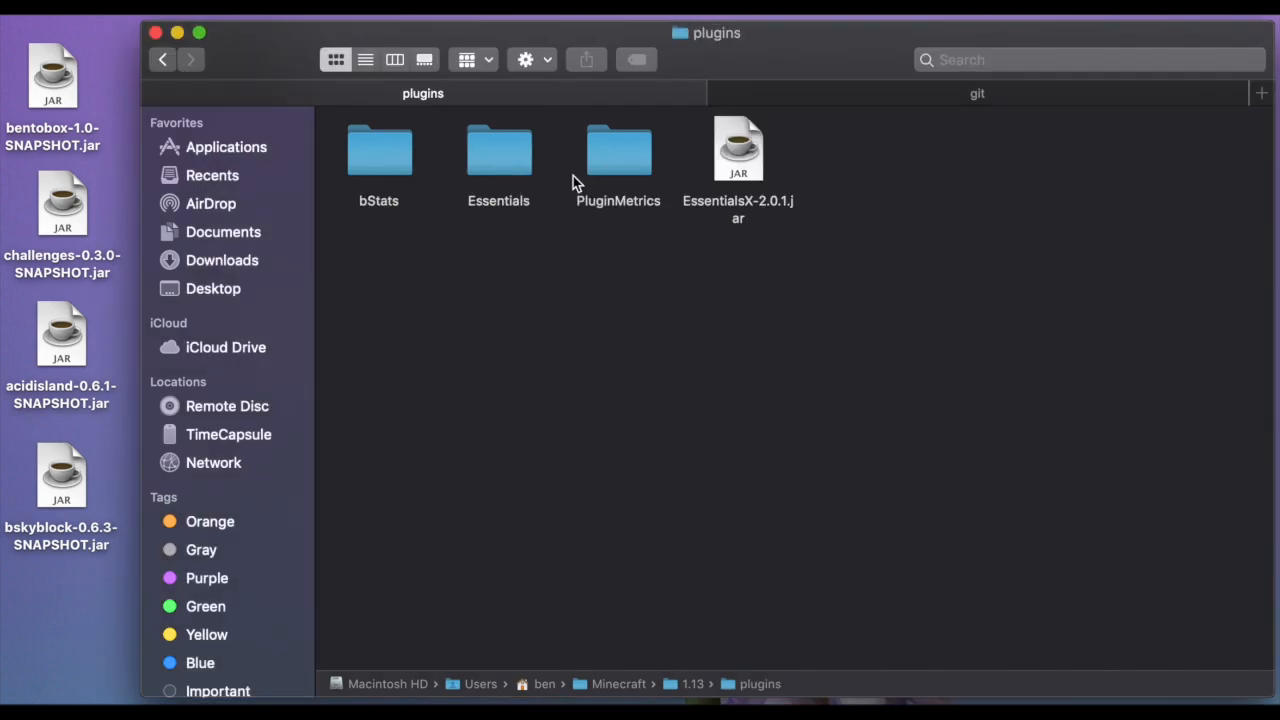
{"action": "mouse_move", "coordinate": [510, 330]}
{"action": "type", "text": "cd"}
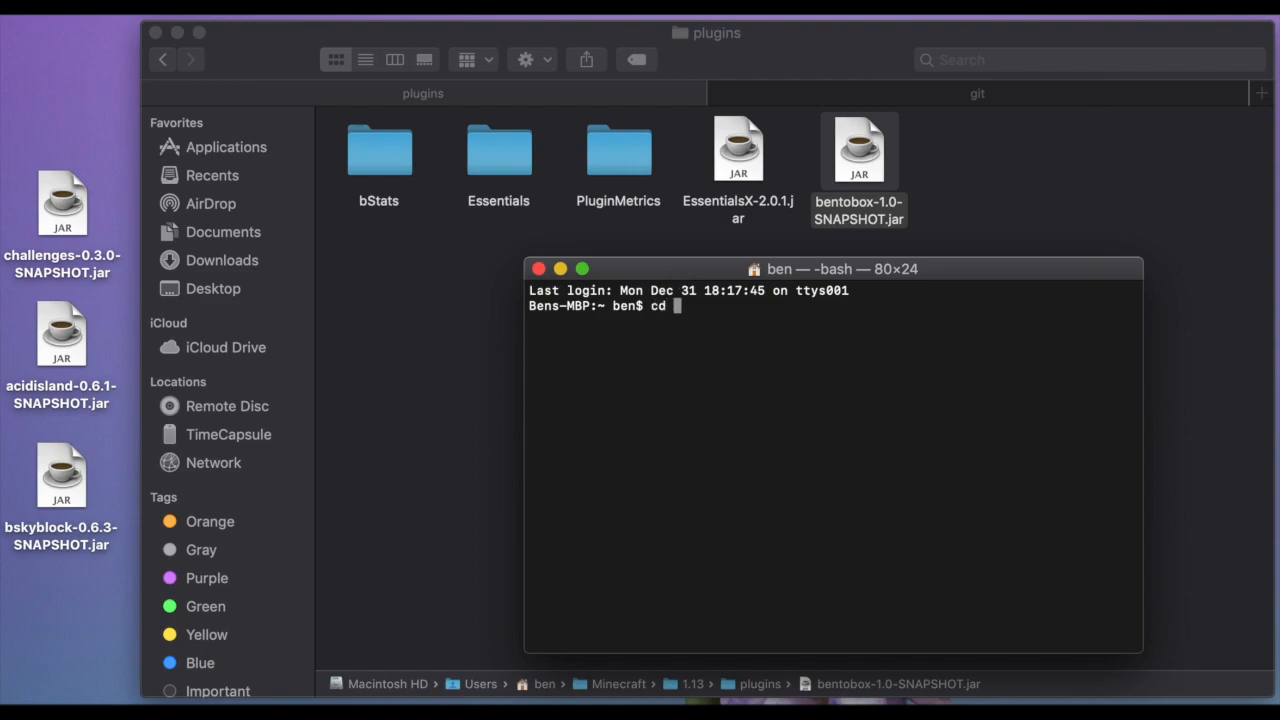
Change into Minecraft/1.13 and launch spigot.jar so BentoBox v1.0 enables
{"action": "type", "text": "Minecraft/1.13"}
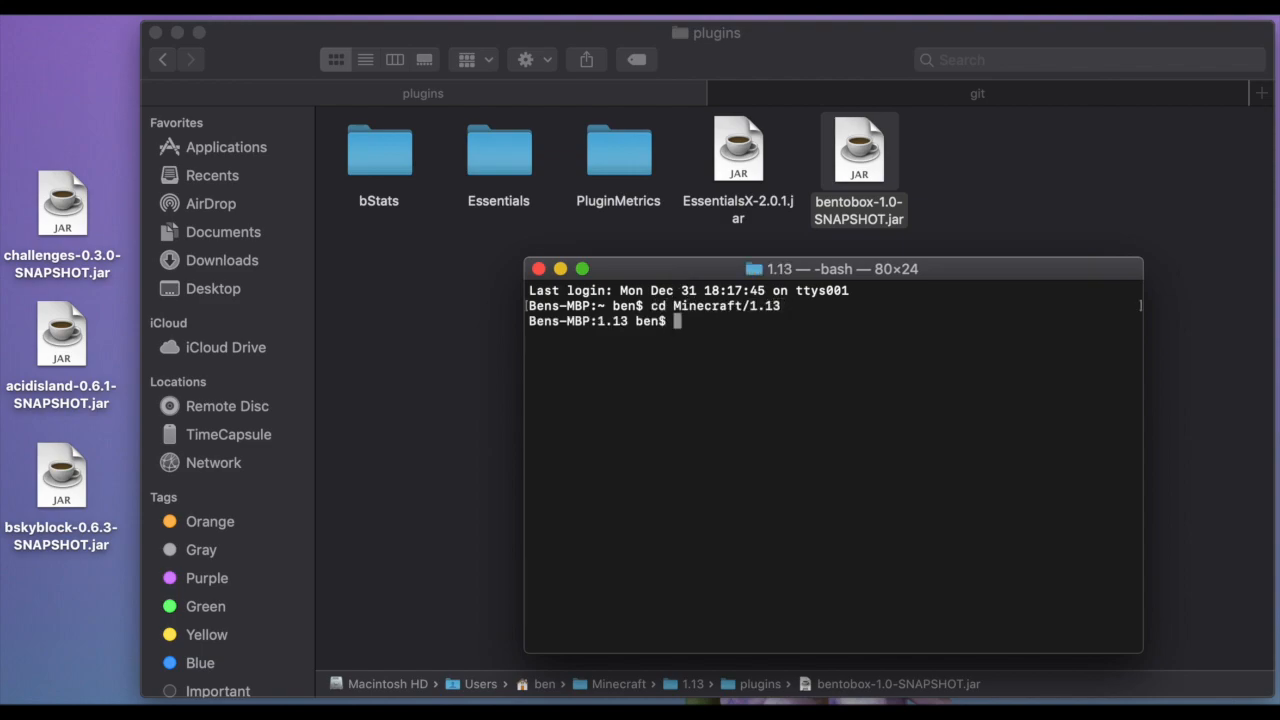
{"action": "type", "text": "java -jar sp"}
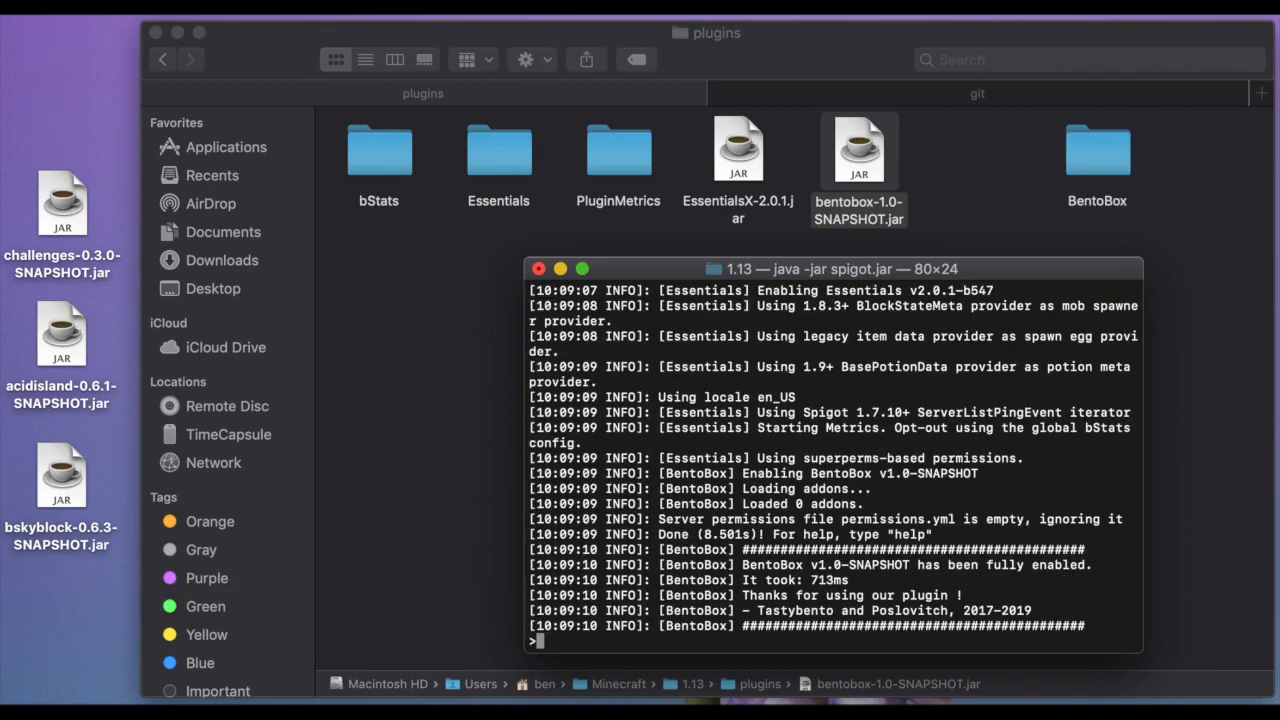
{"action": "mouse_move", "coordinate": [1112, 168]}
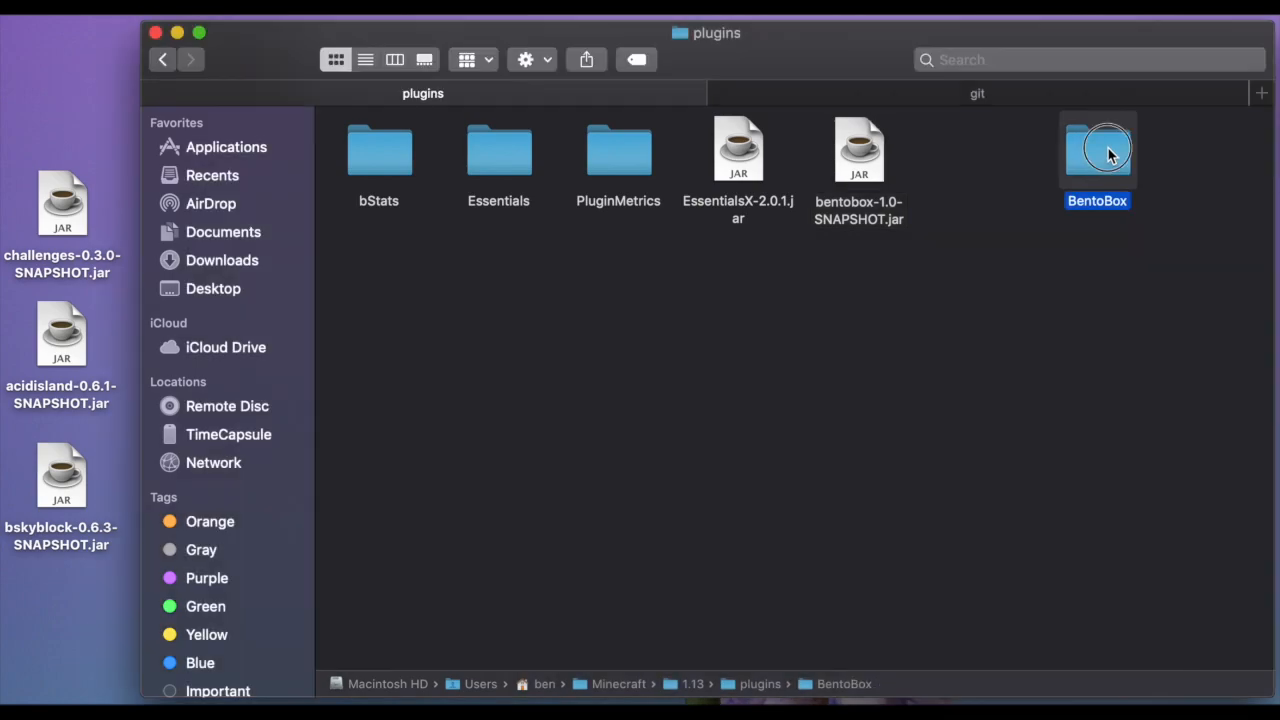
Browse the generated BentoBox folder and its locales language files, then return to the BentoBox folder
{"action": "double_click", "coordinate": [1096, 150]}
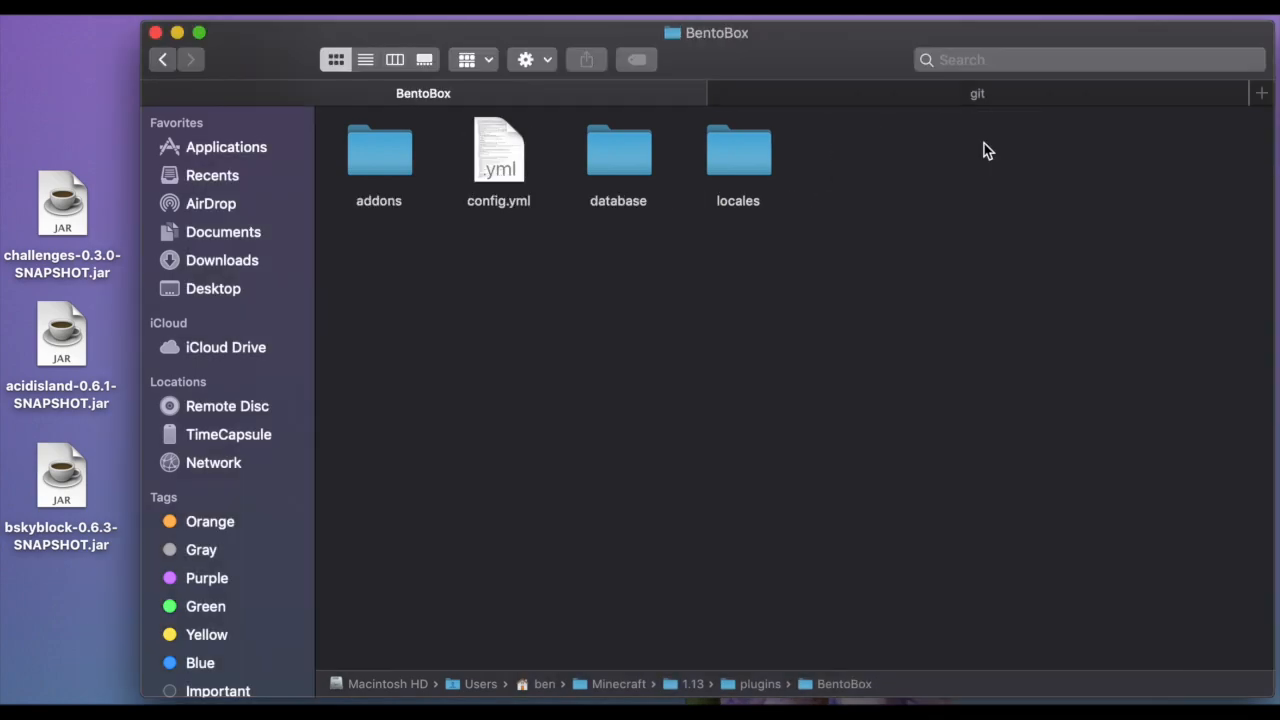
{"action": "mouse_move", "coordinate": [468, 136]}
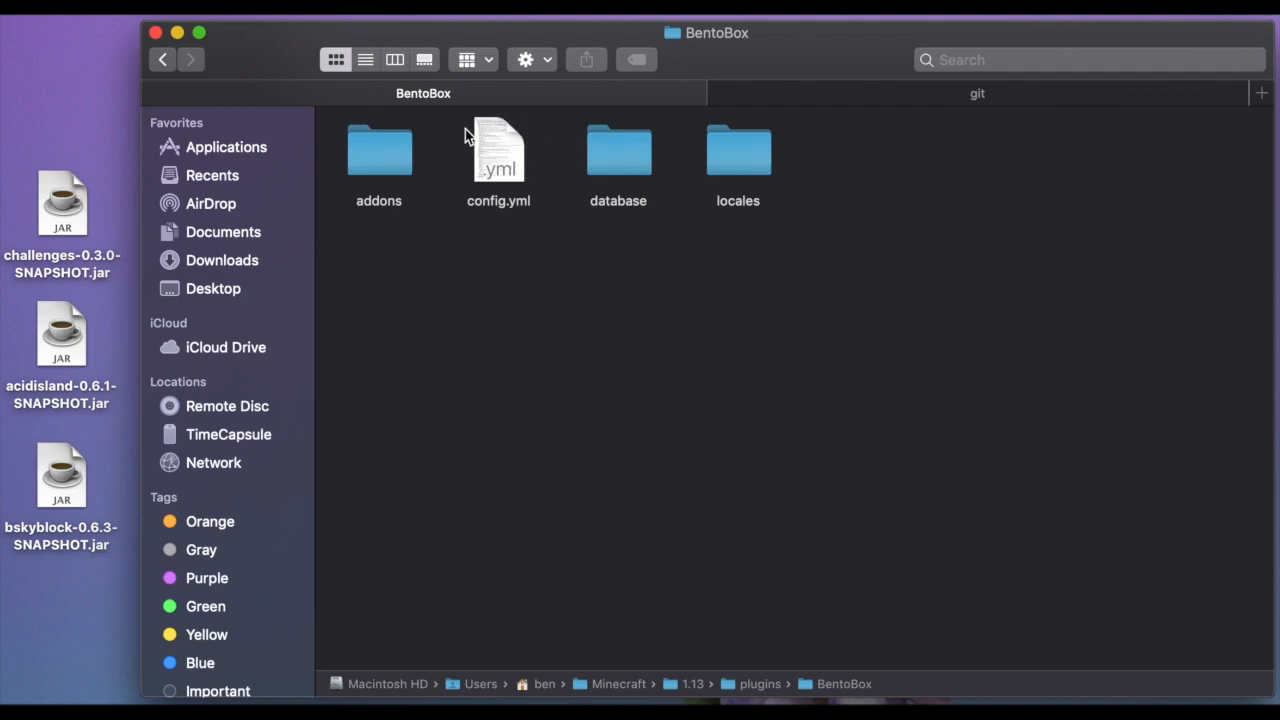
{"action": "mouse_move", "coordinate": [488, 168]}
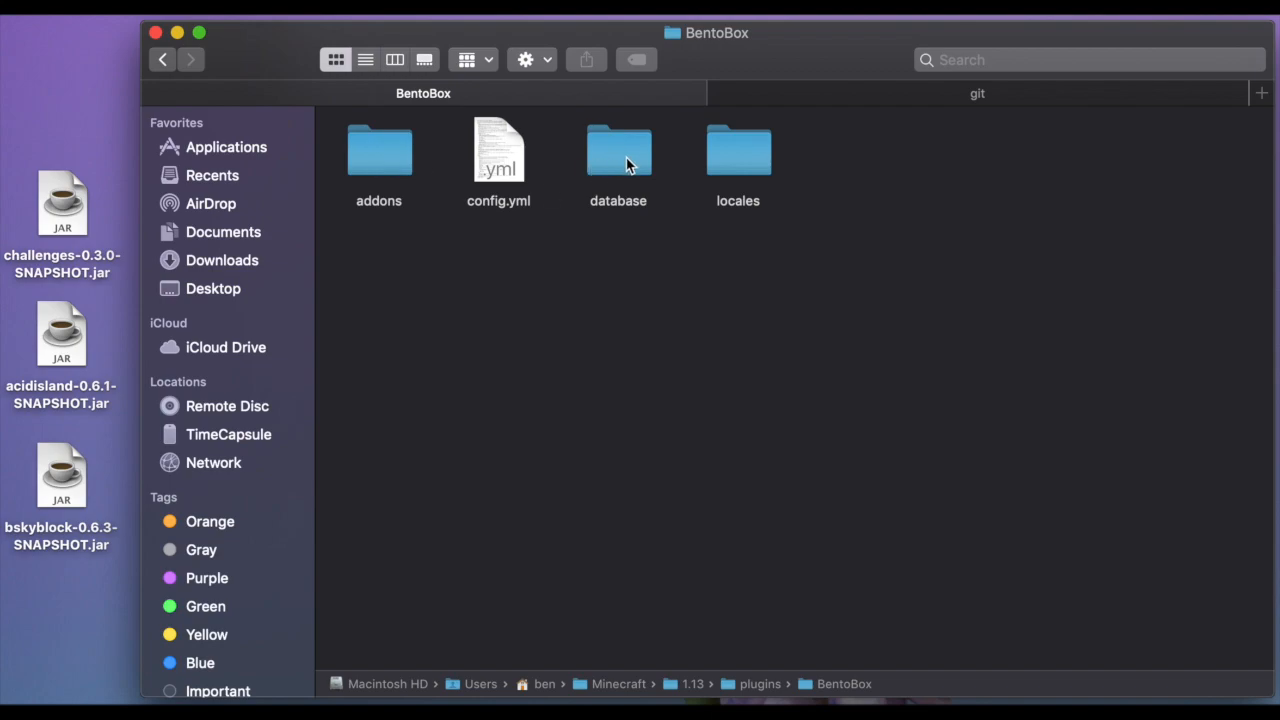
{"action": "mouse_move", "coordinate": [612, 156]}
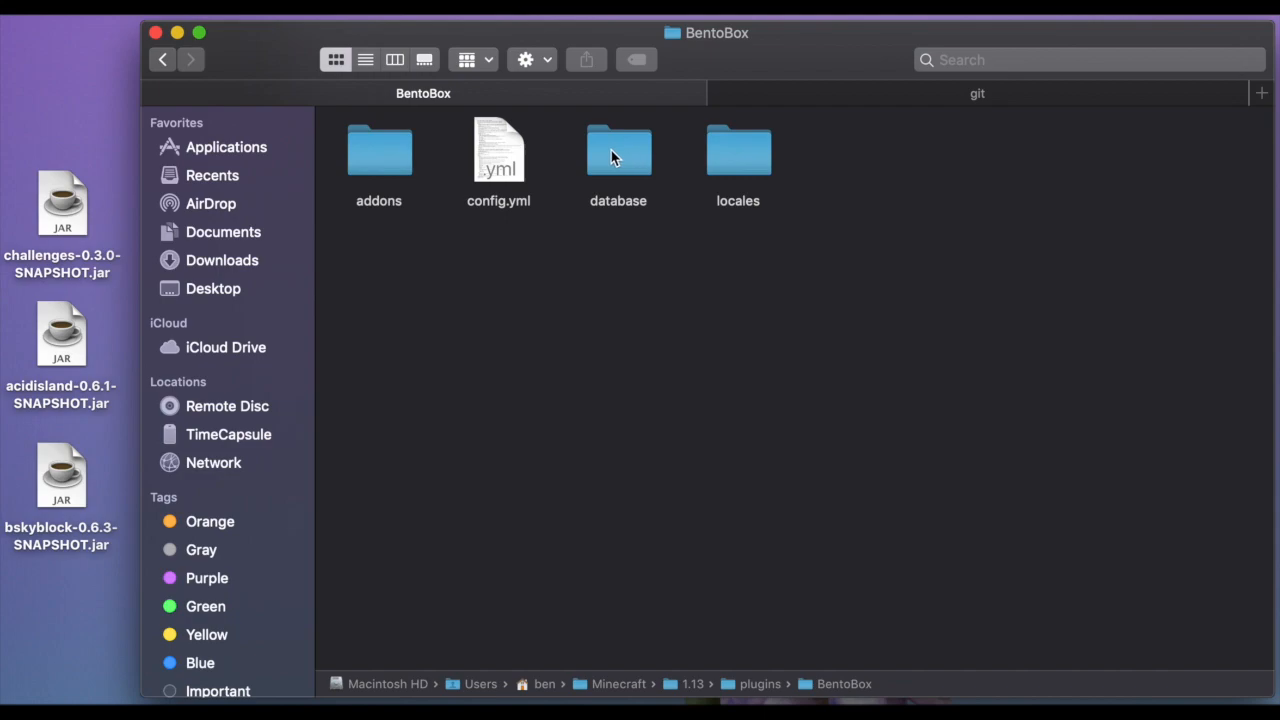
{"action": "mouse_move", "coordinate": [620, 152]}
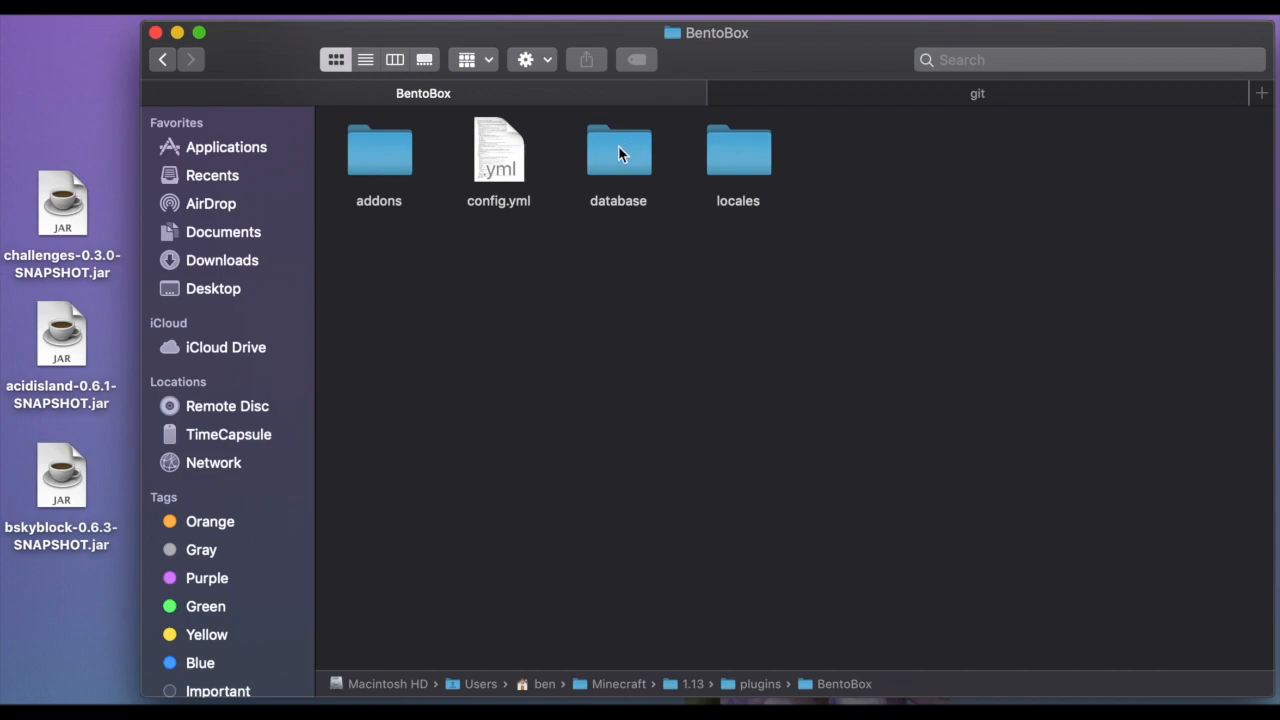
{"action": "double_click", "coordinate": [738, 150]}
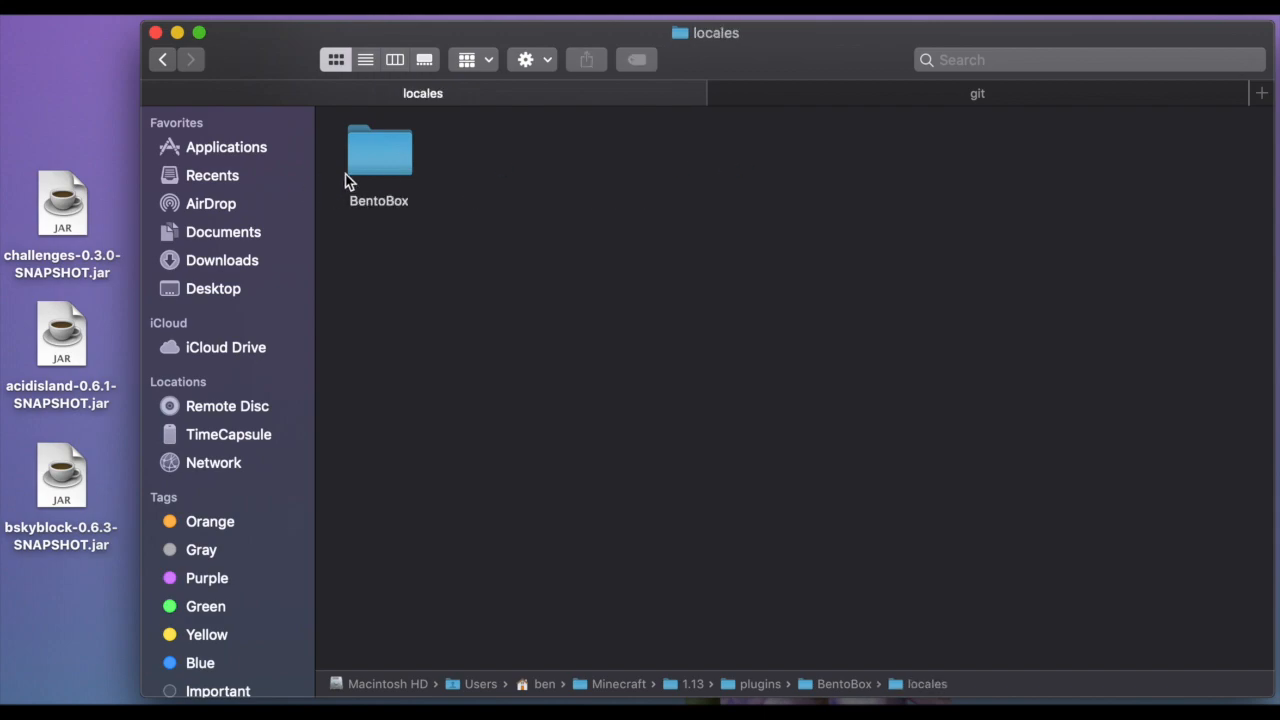
{"action": "double_click", "coordinate": [378, 150]}
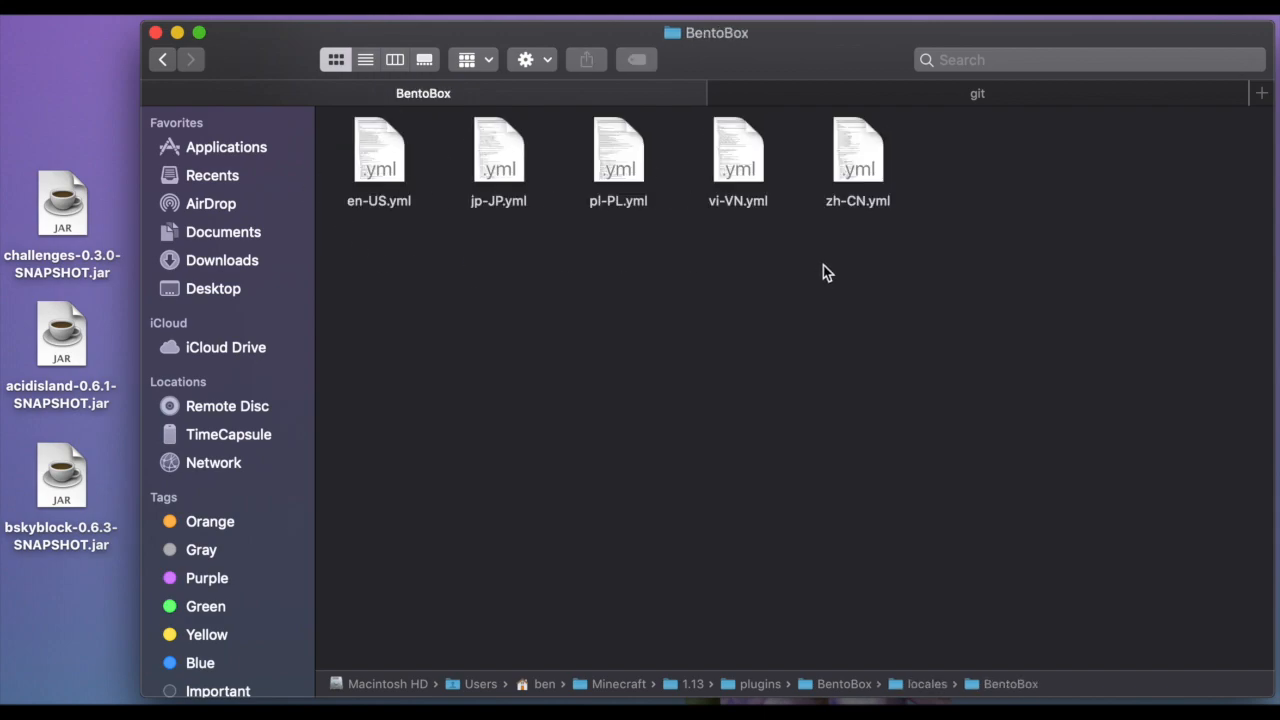
{"action": "left_click", "coordinate": [162, 60]}
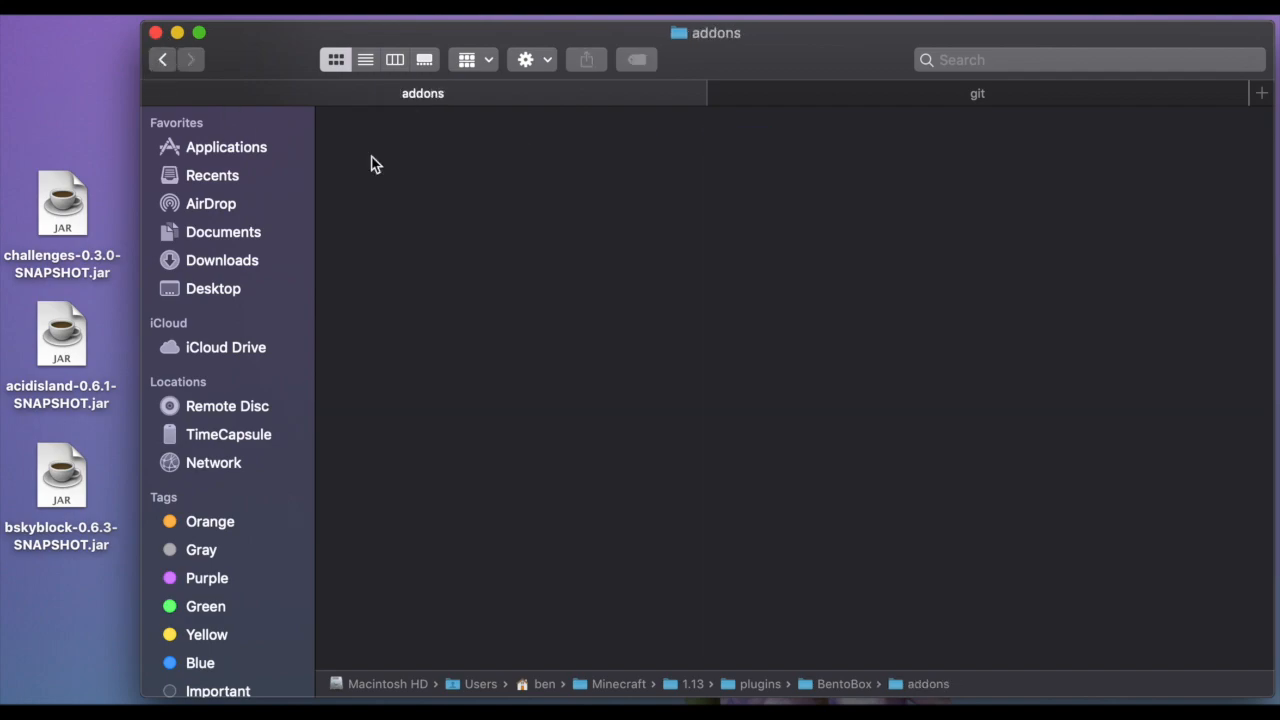
{"action": "mouse_move", "coordinate": [42, 252]}
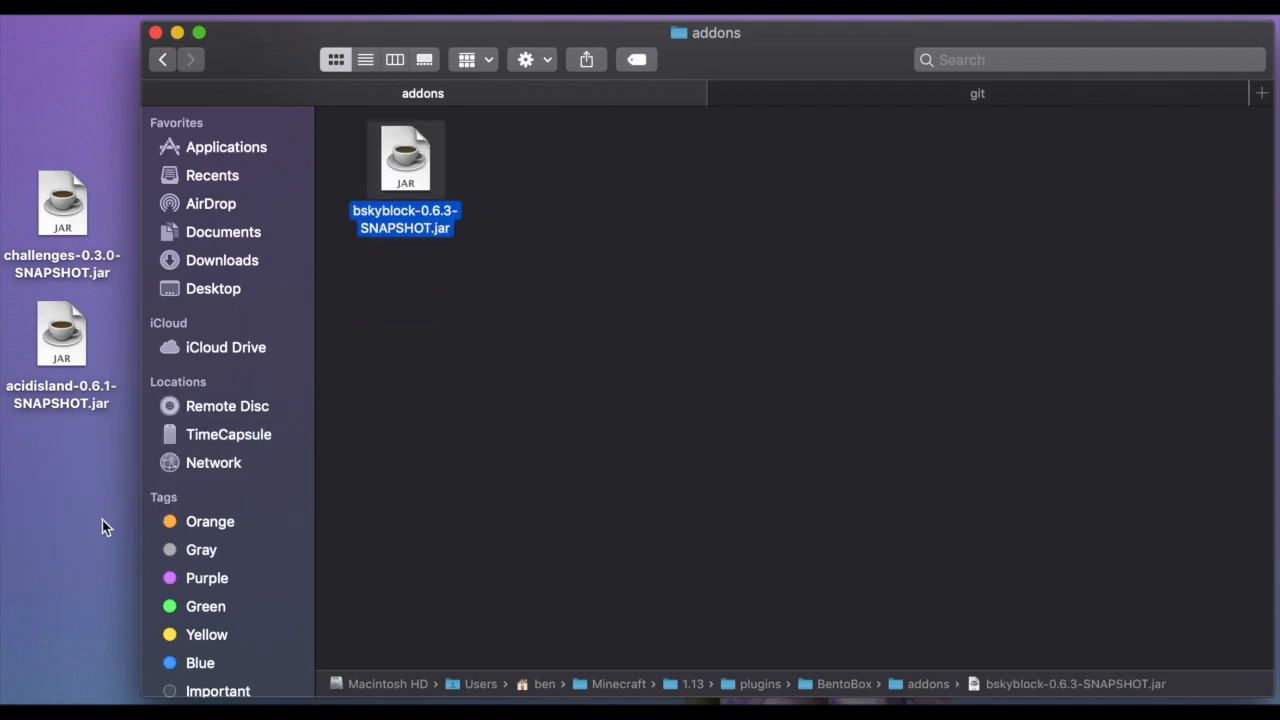
{"action": "mouse_move", "coordinate": [8, 330]}
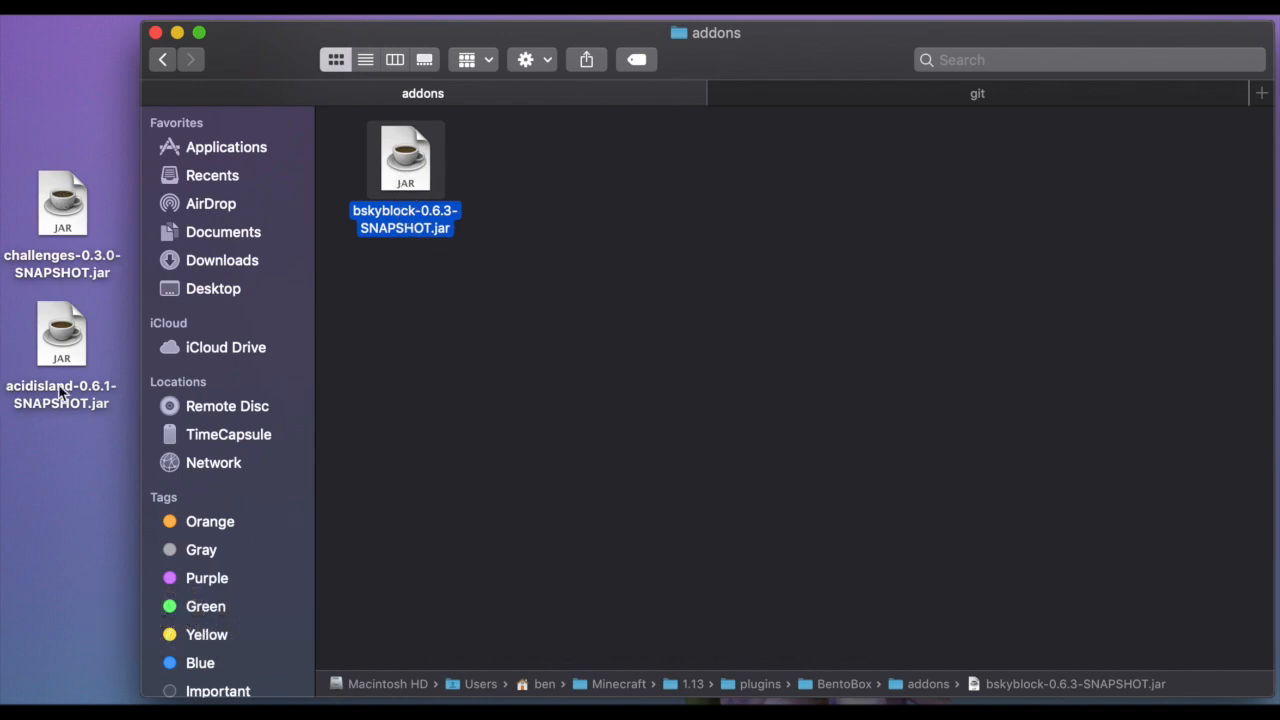
{"action": "mouse_move", "coordinate": [56, 210]}
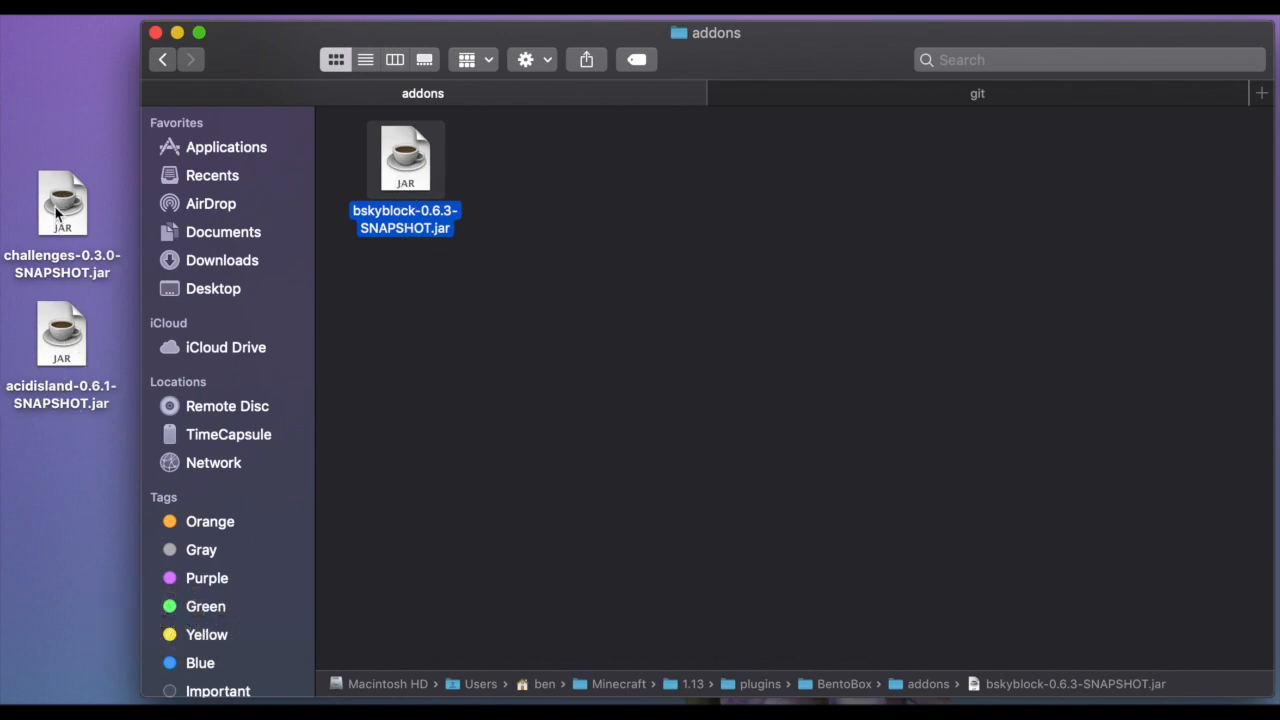
{"action": "mouse_move", "coordinate": [56, 198]}
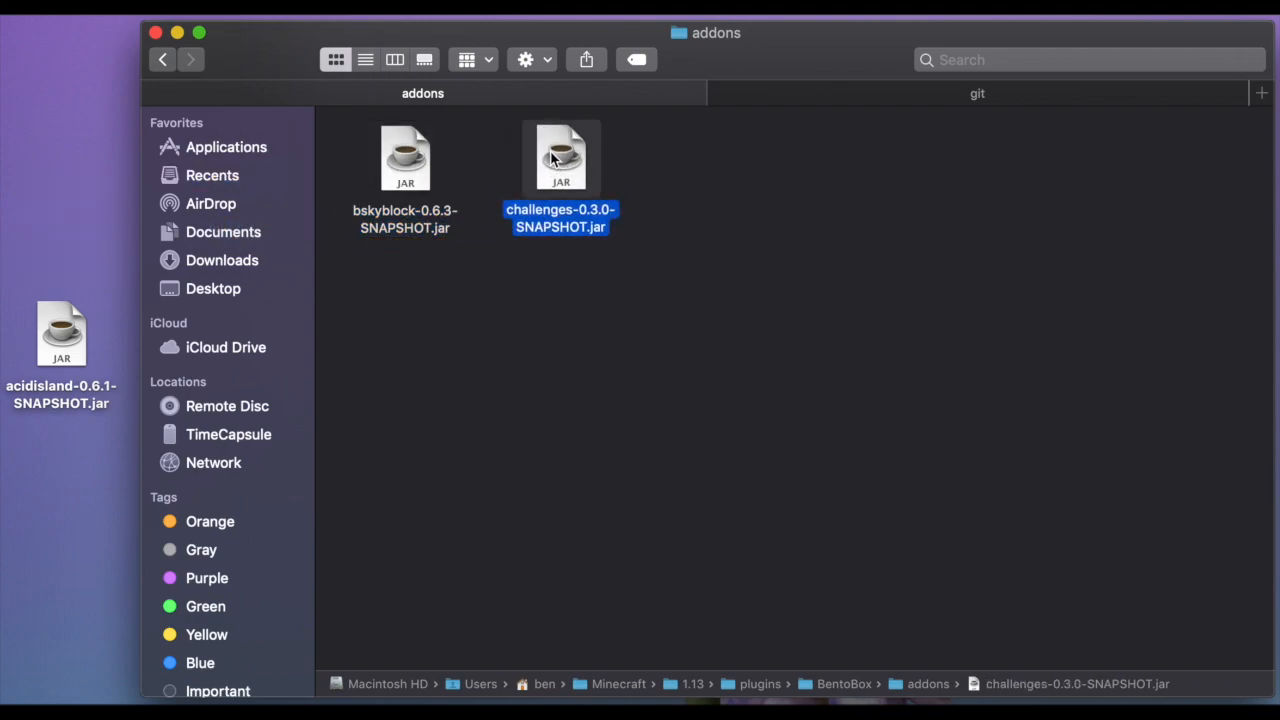
{"action": "mouse_move", "coordinate": [588, 320]}
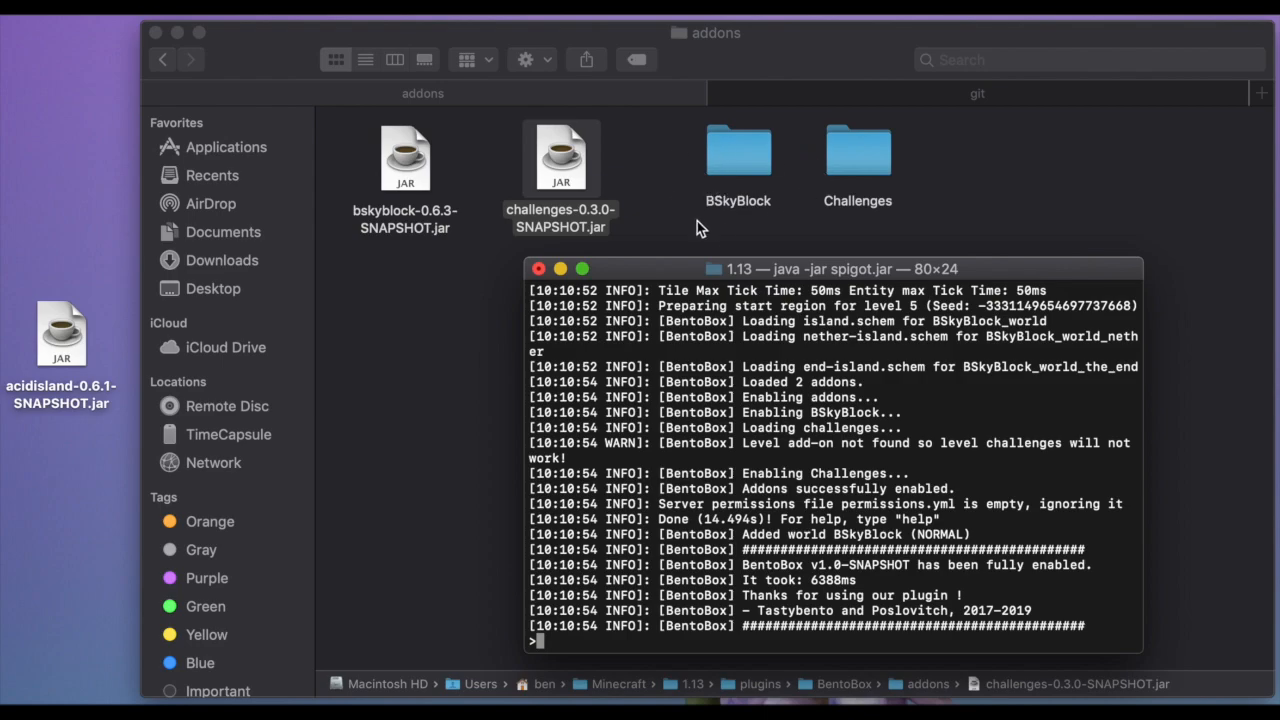
{"action": "mouse_move", "coordinate": [738, 150]}
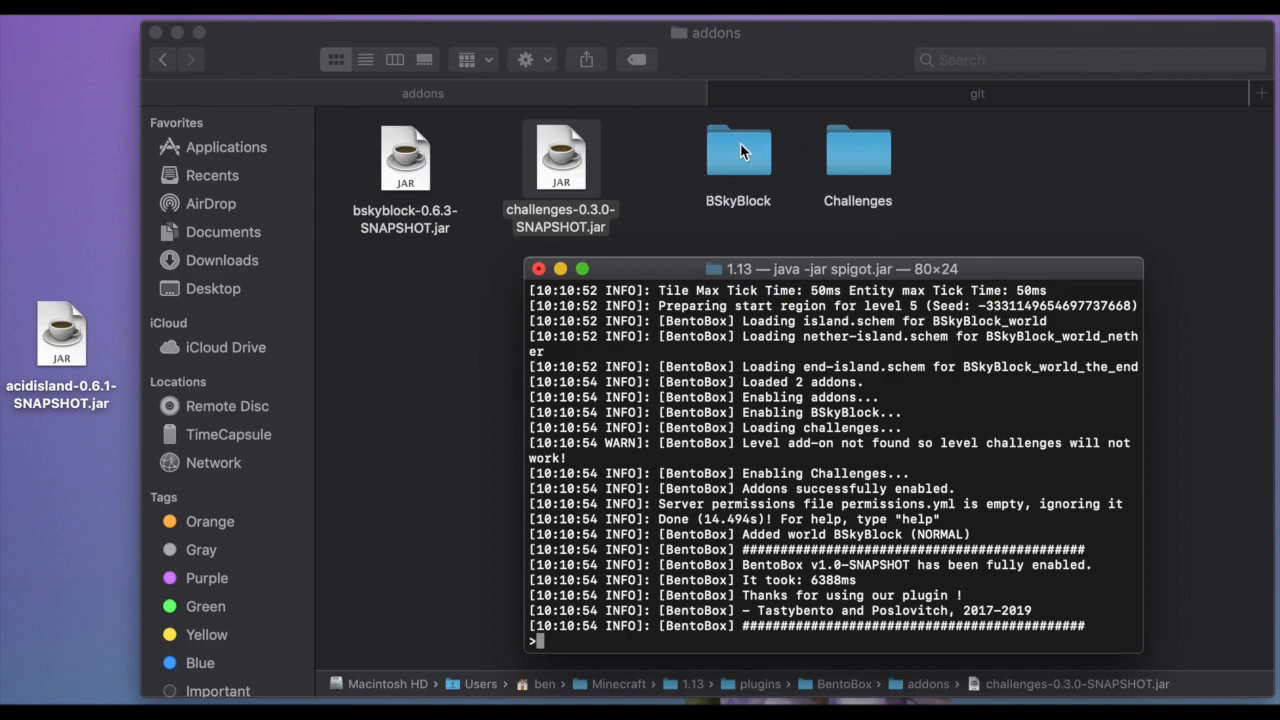
Return to the addons folder and enter the newly generated BSkyBlock add-on folder
{"action": "left_click", "coordinate": [856, 150]}
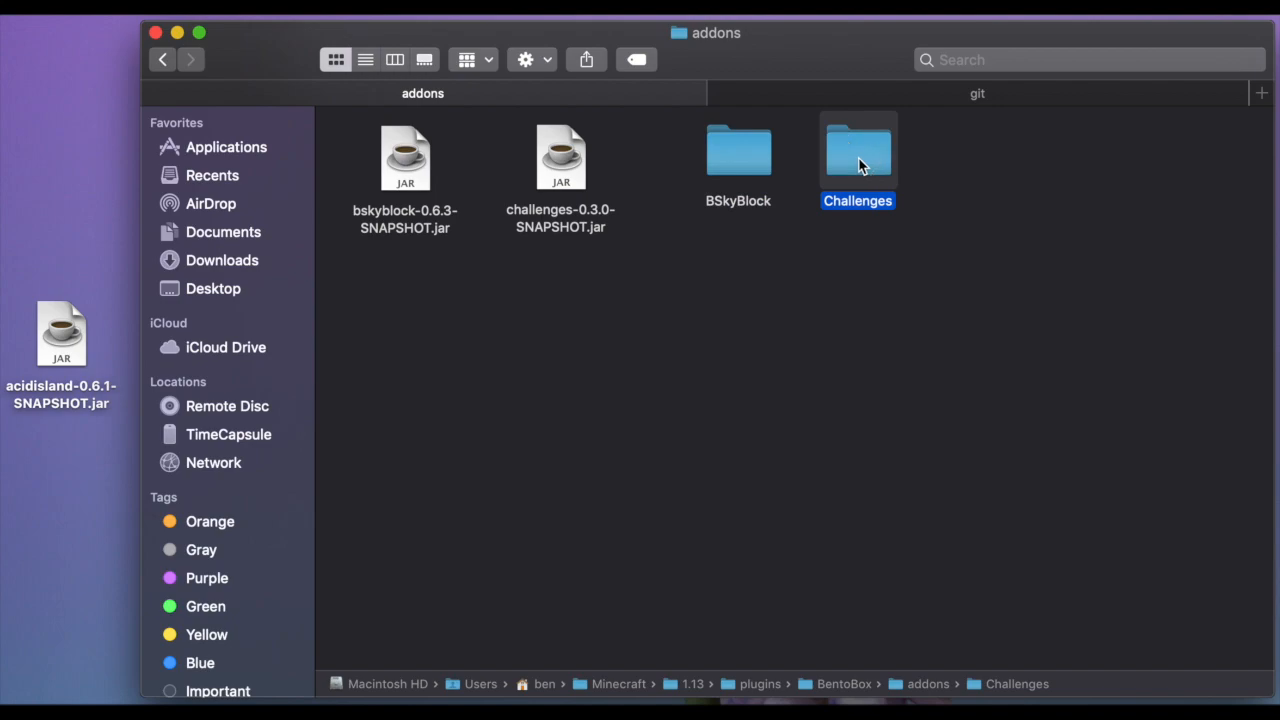
{"action": "double_click", "coordinate": [738, 150]}
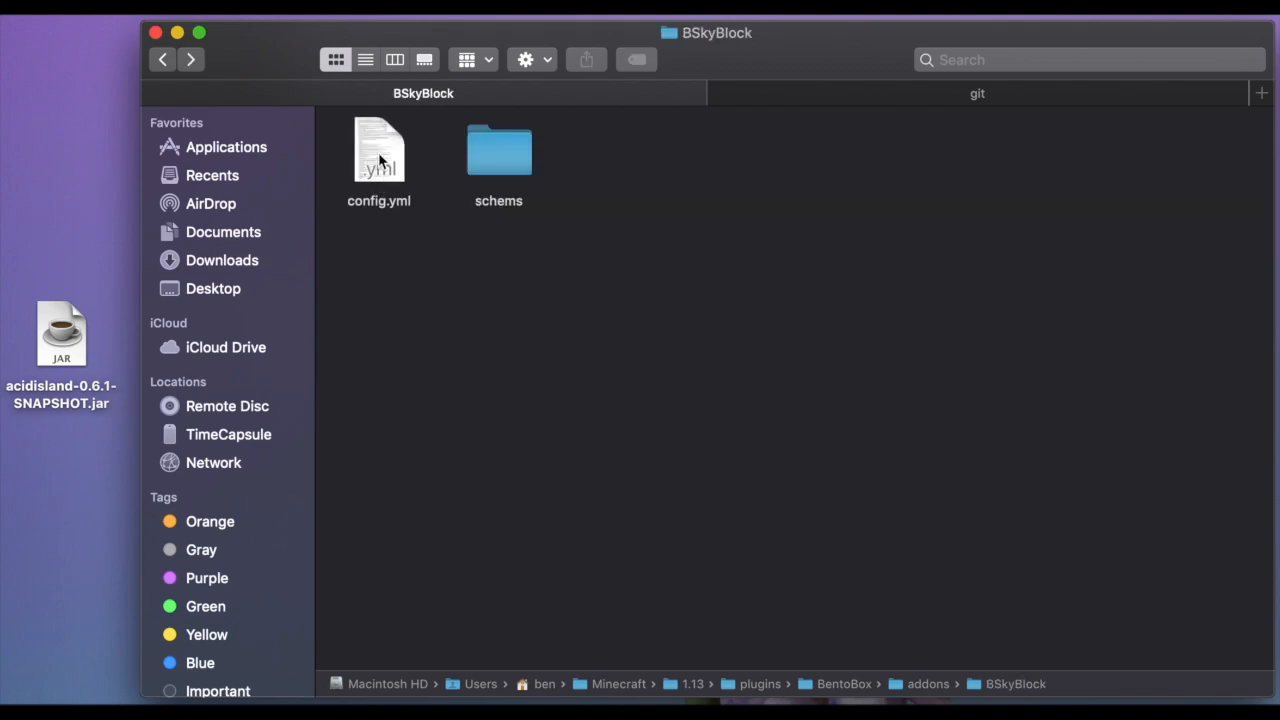
Review the BSkyBlock config.yml in the text editor and go back to addons
{"action": "double_click", "coordinate": [378, 150]}
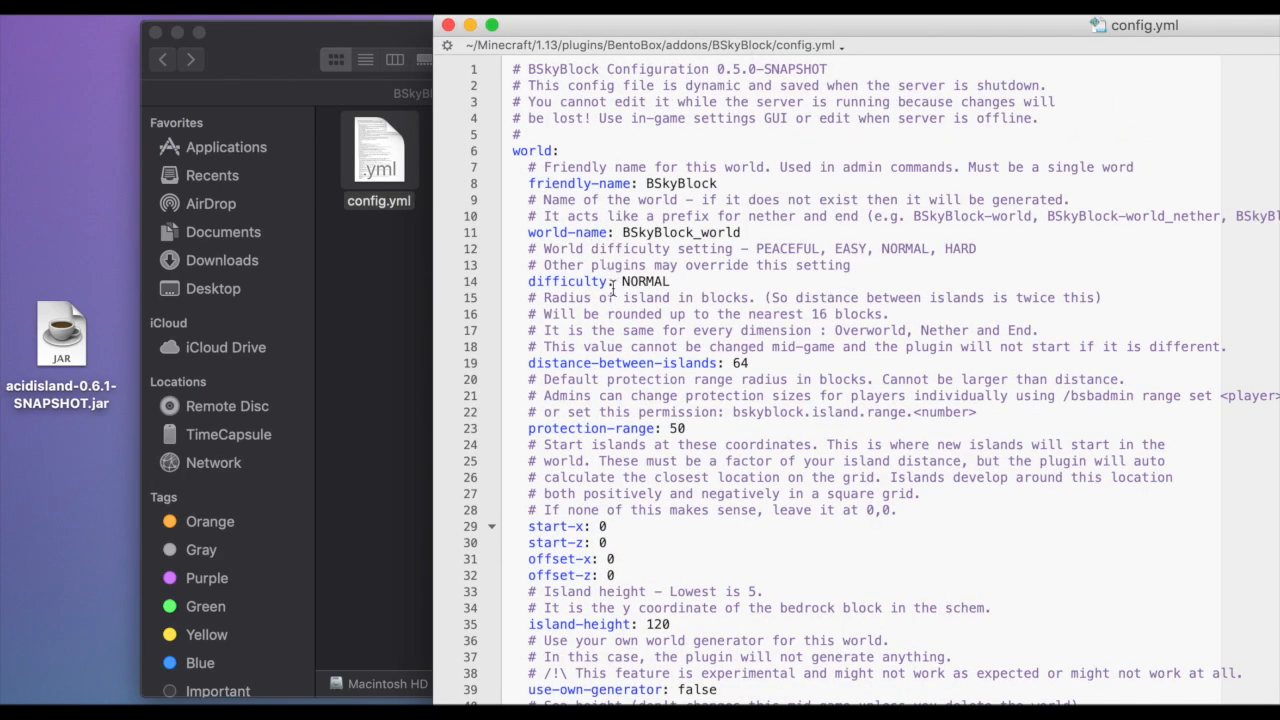
{"action": "scroll", "scroll_direction": "down", "scroll_amount": 3}
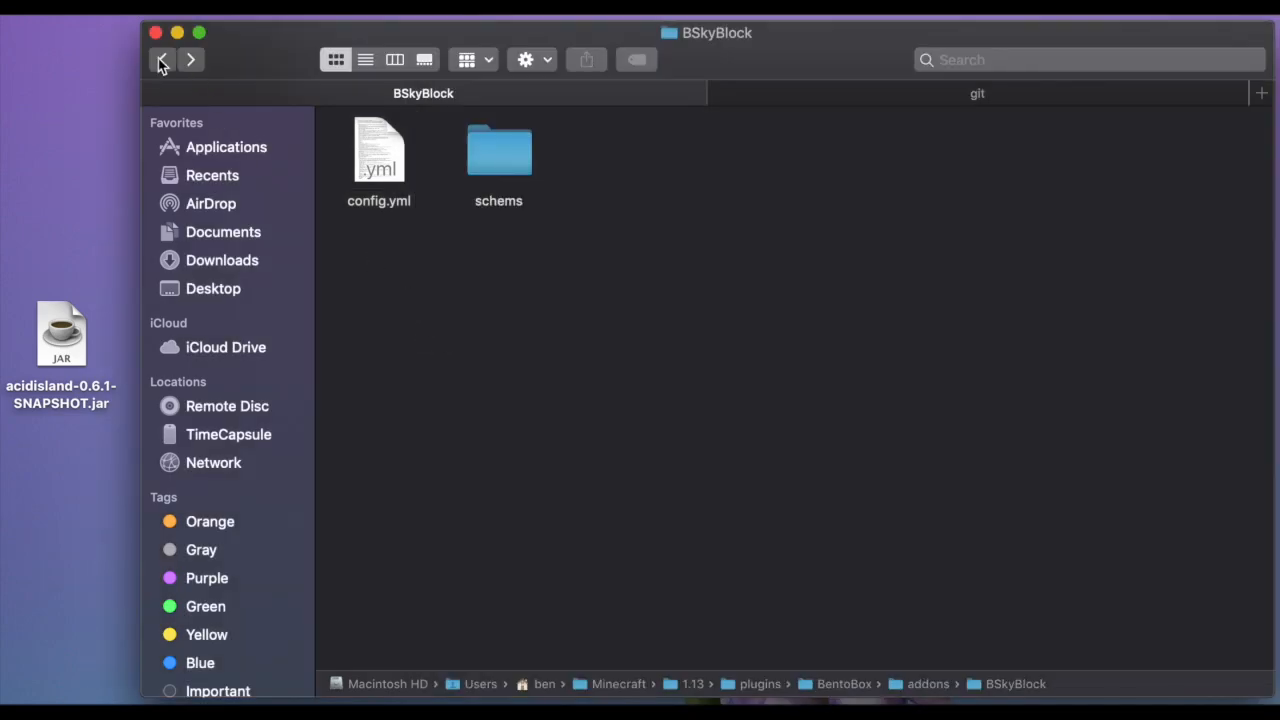
{"action": "left_click", "coordinate": [162, 60]}
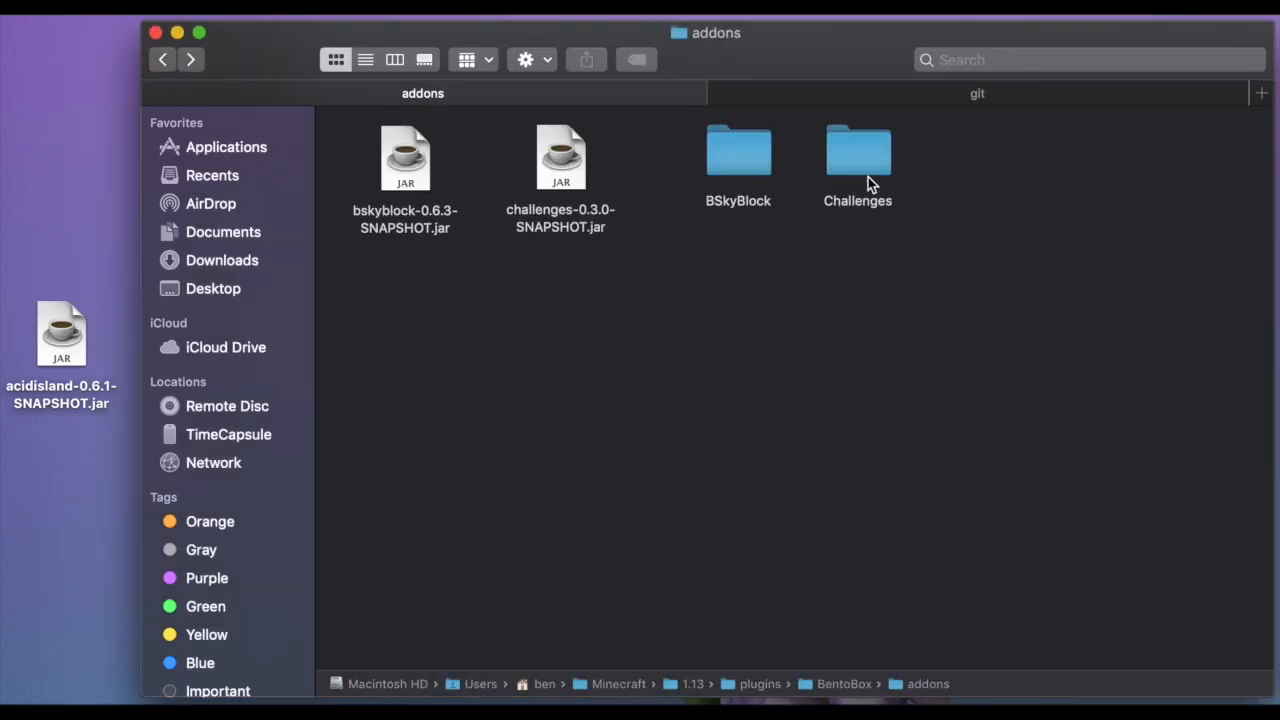
Look through the Challenges folder (challenges.yml, config.yml) and go up to the BentoBox folder
{"action": "double_click", "coordinate": [856, 152]}
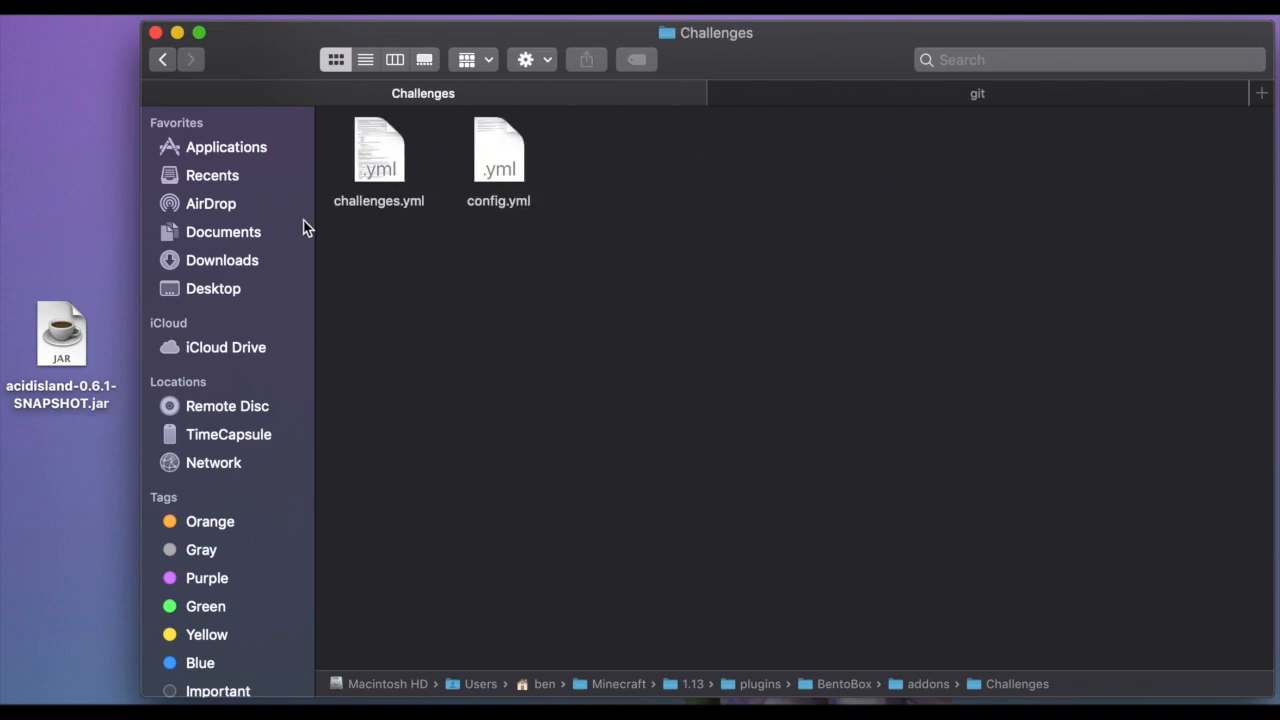
{"action": "left_click", "coordinate": [164, 60]}
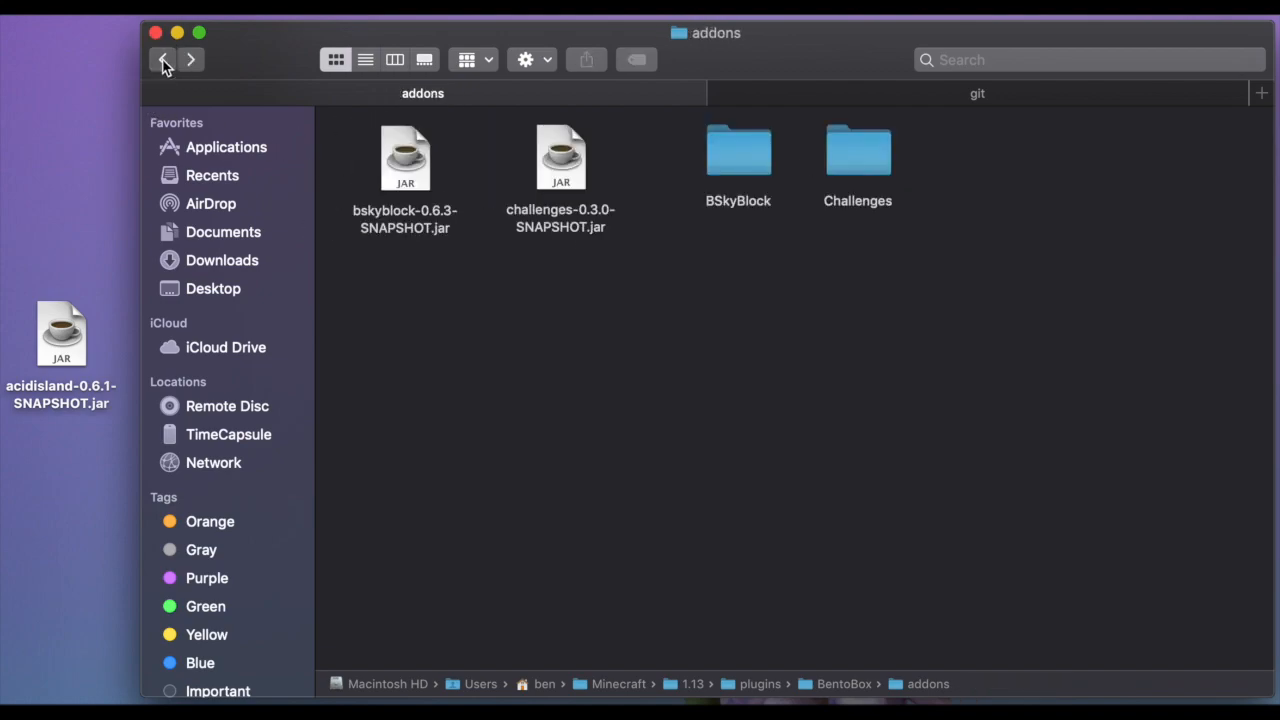
{"action": "left_click", "coordinate": [164, 60]}
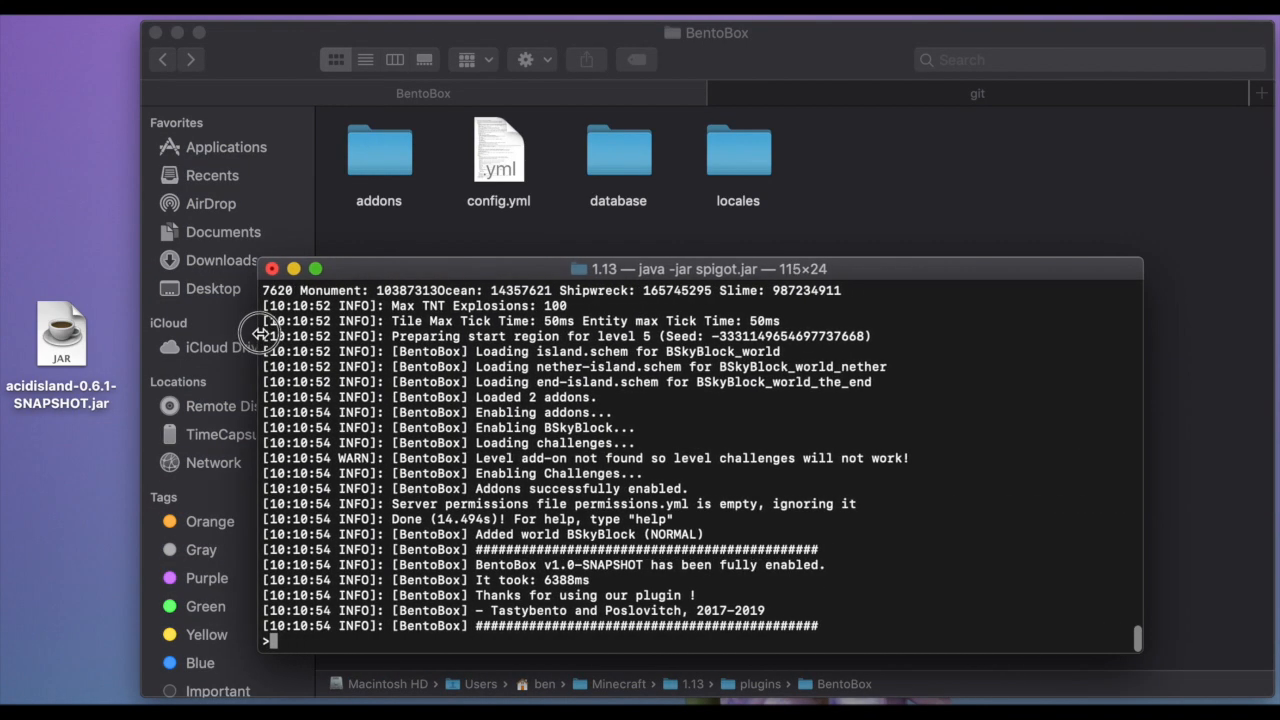
{"action": "mouse_move", "coordinate": [464, 424]}
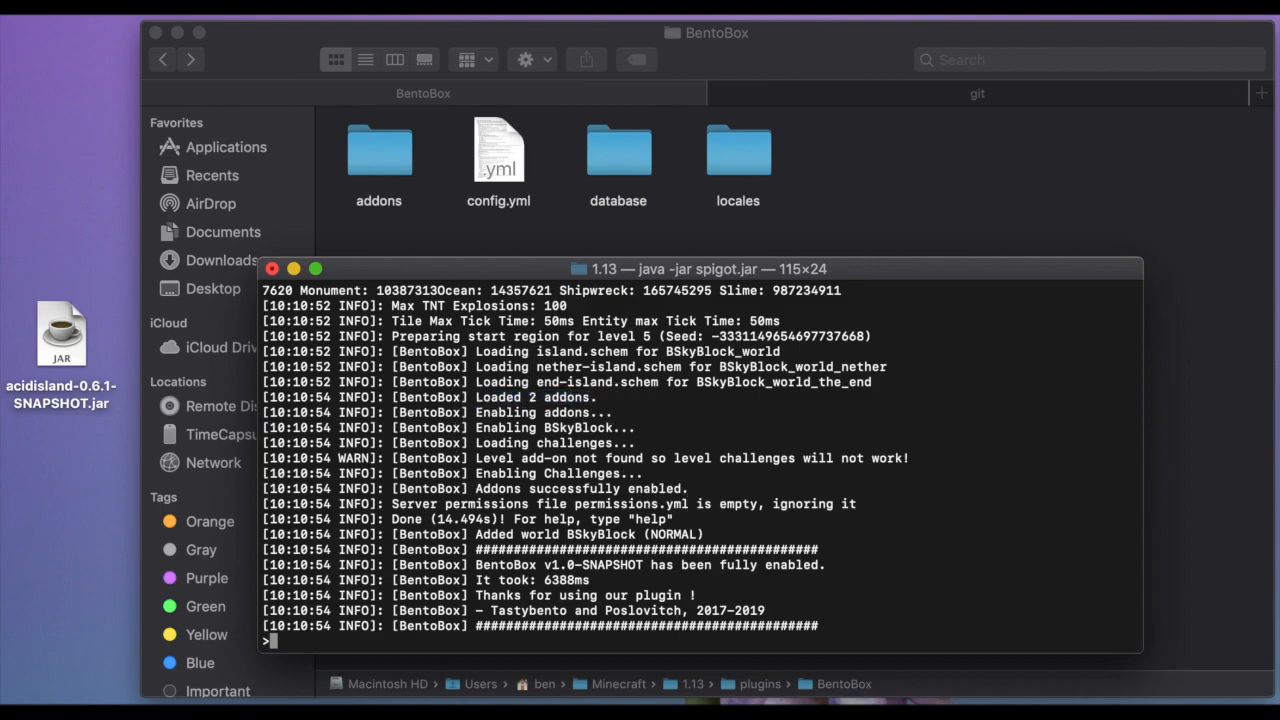
Run 'bentobox version' to list BentoBox 1.0-SNAPSHOT with BSkyBlock 0.6.3 and Challenges 0.3.0
{"action": "type", "text": "bentobox version"}
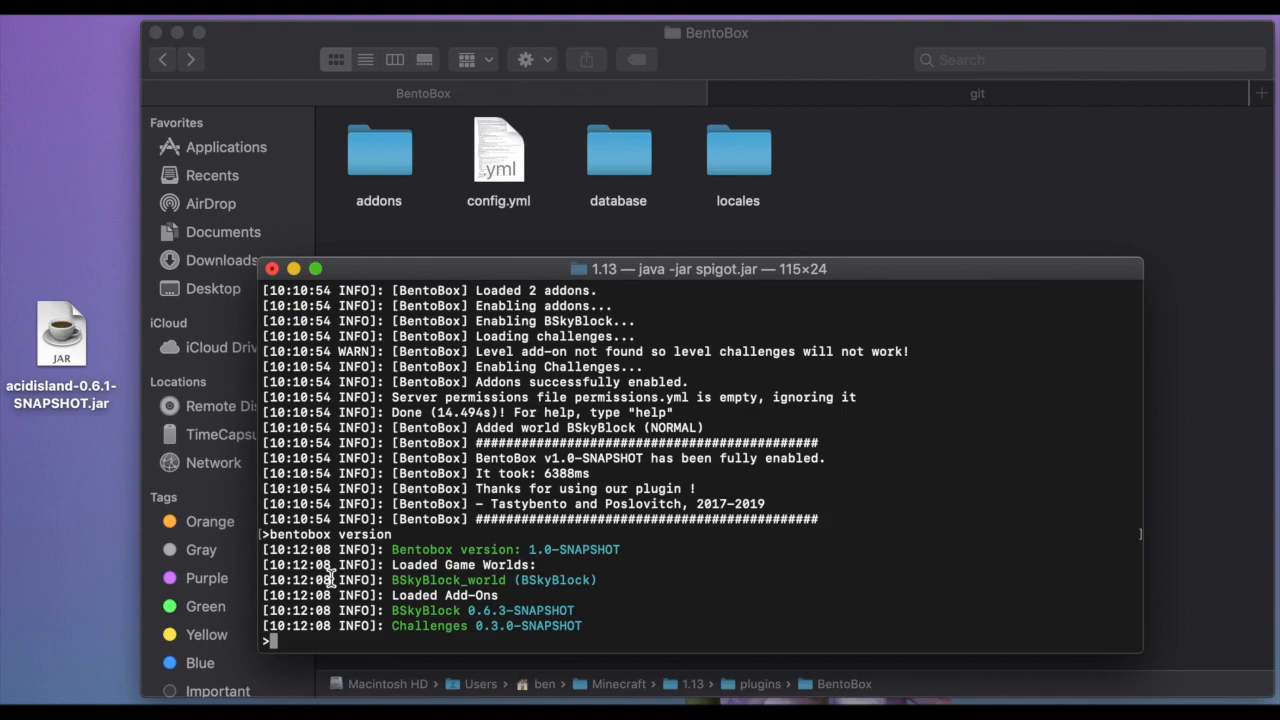
{"action": "mouse_move", "coordinate": [380, 624]}
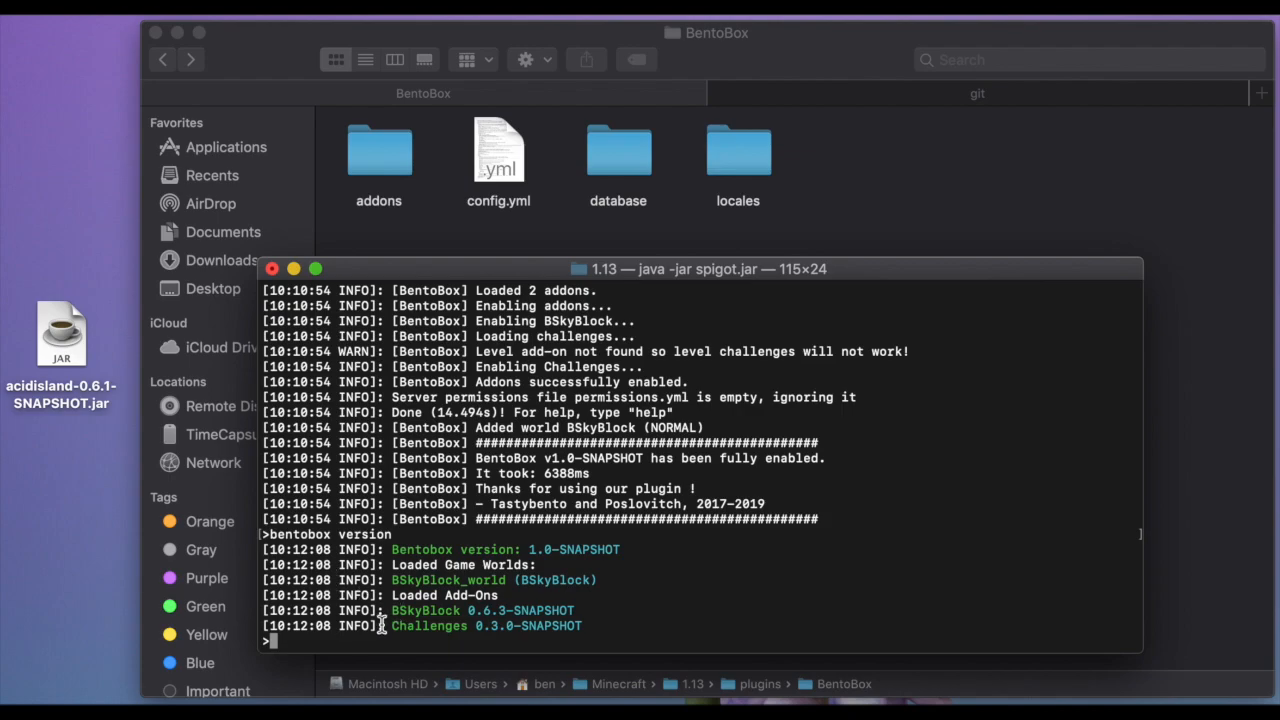
{"action": "mouse_move", "coordinate": [630, 626]}
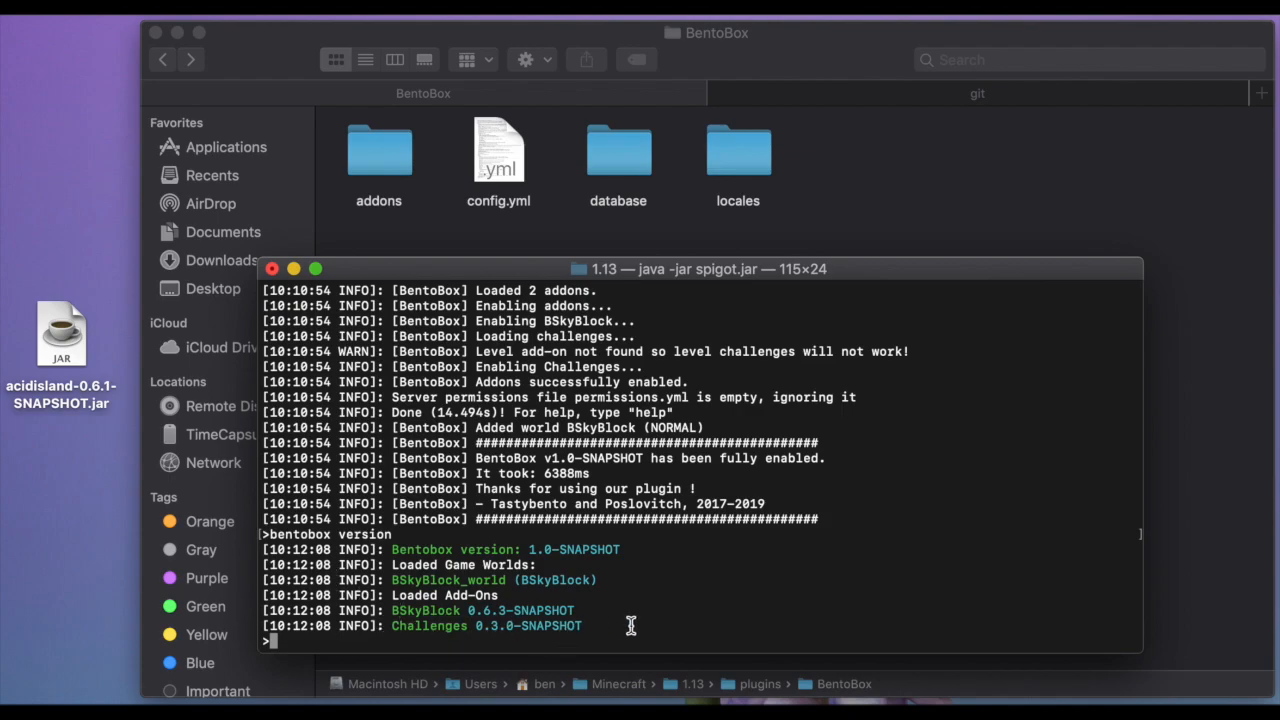
{"action": "mouse_move", "coordinate": [656, 532]}
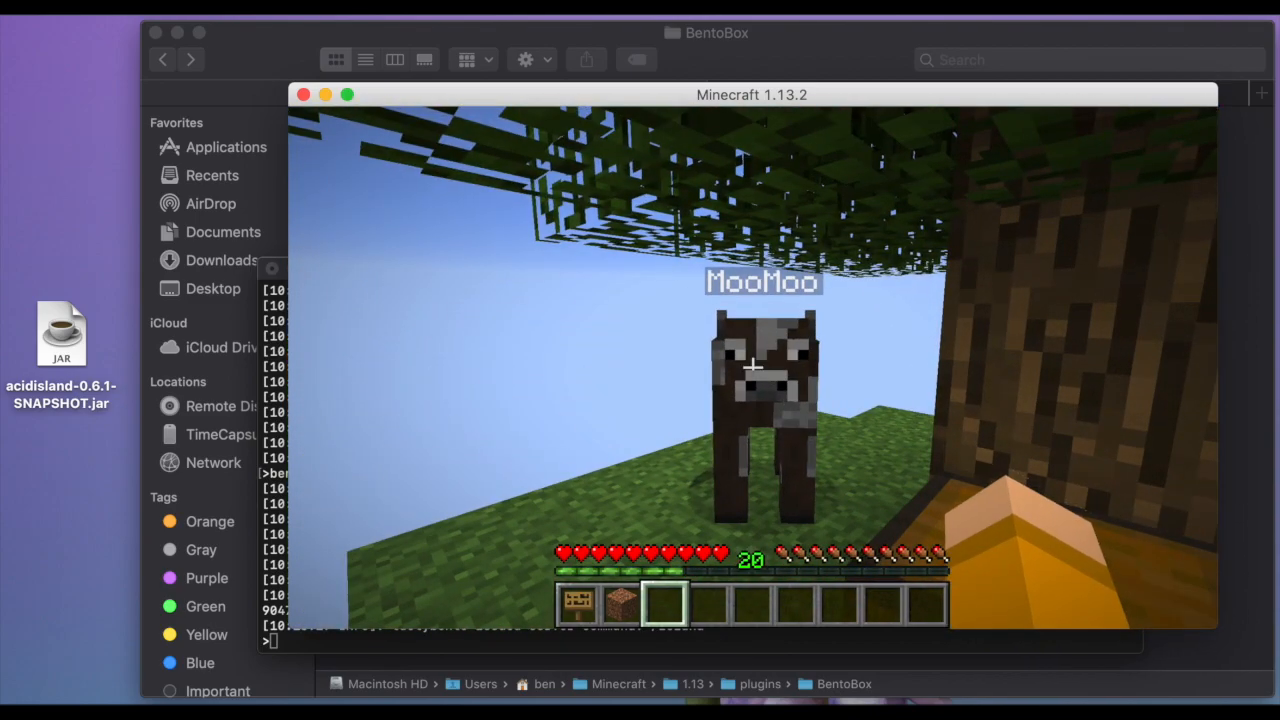
Leave the skyblock island with the cow MooMoo and switch back to Finder
{"action": "key", "text": "e"}
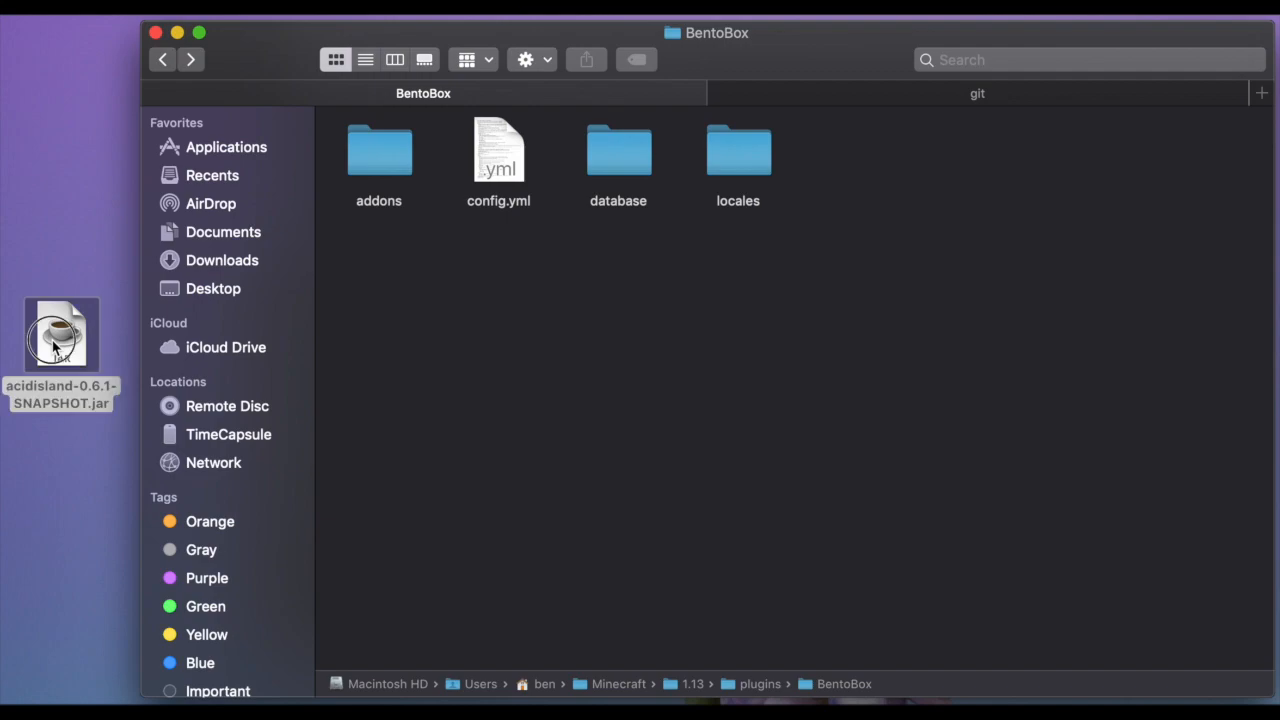
{"action": "double_click", "coordinate": [378, 150]}
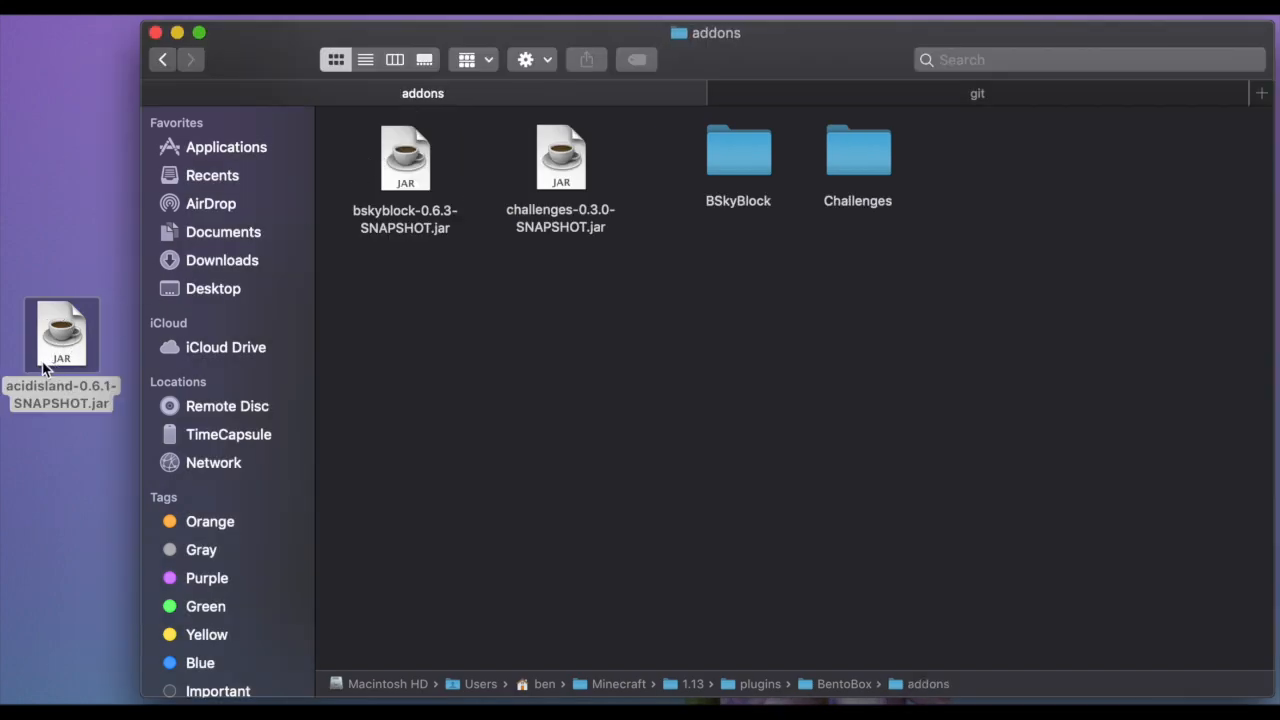
{"action": "left_click_drag", "start_coordinate": [60, 336], "coordinate": [404, 310]}
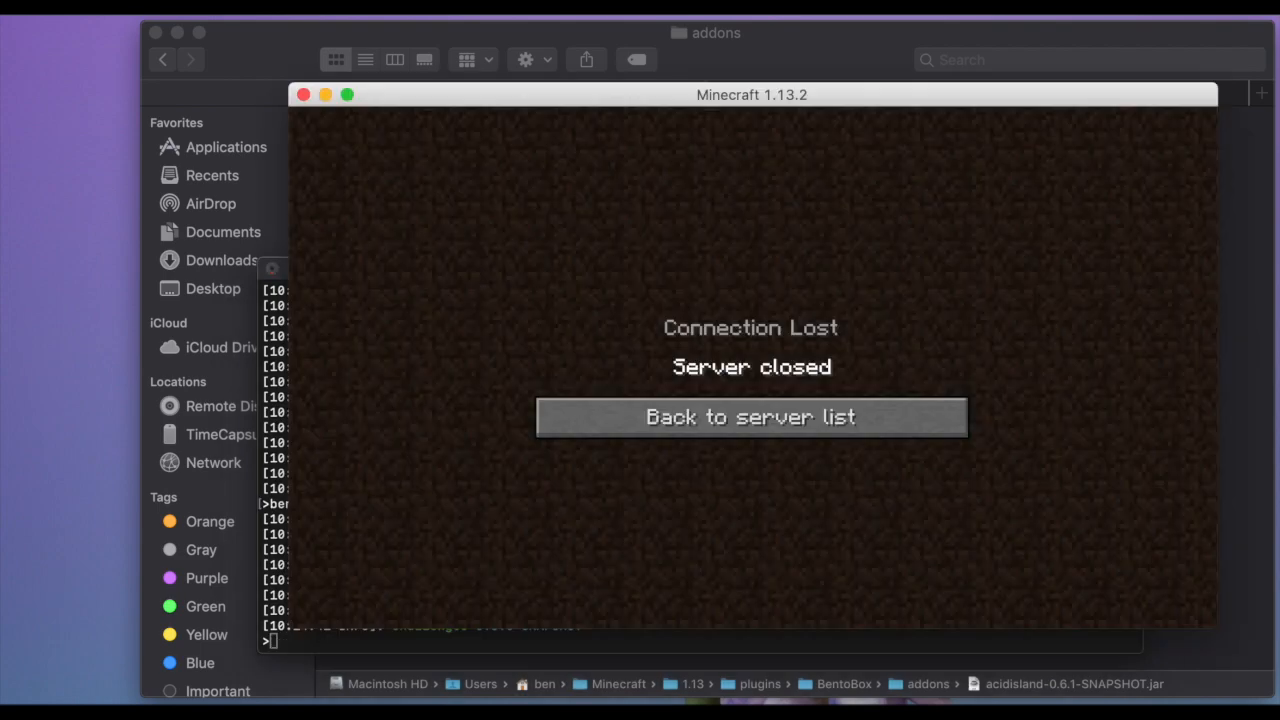
{"action": "left_click", "coordinate": [750, 418]}
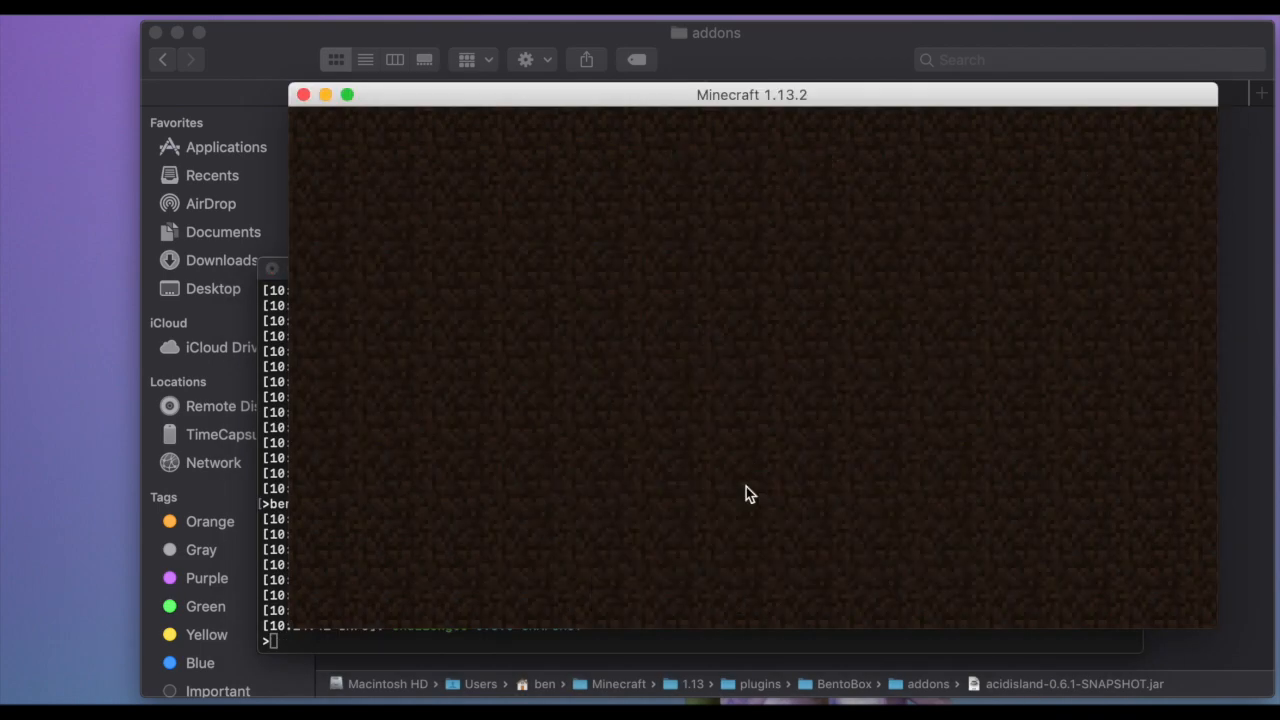